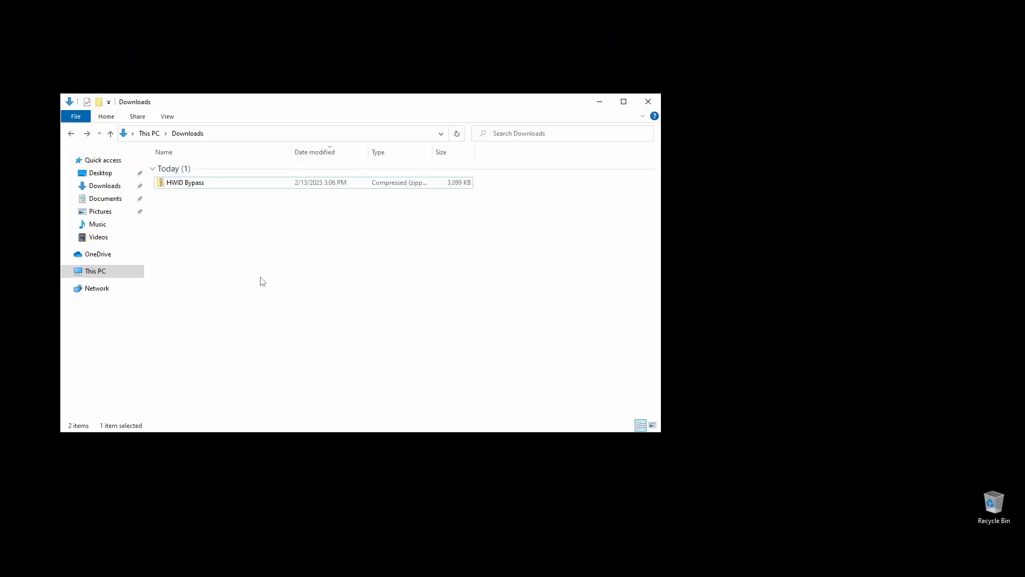
Open the downloaded HWID Bypass archive from Downloads
right_click(184, 183)
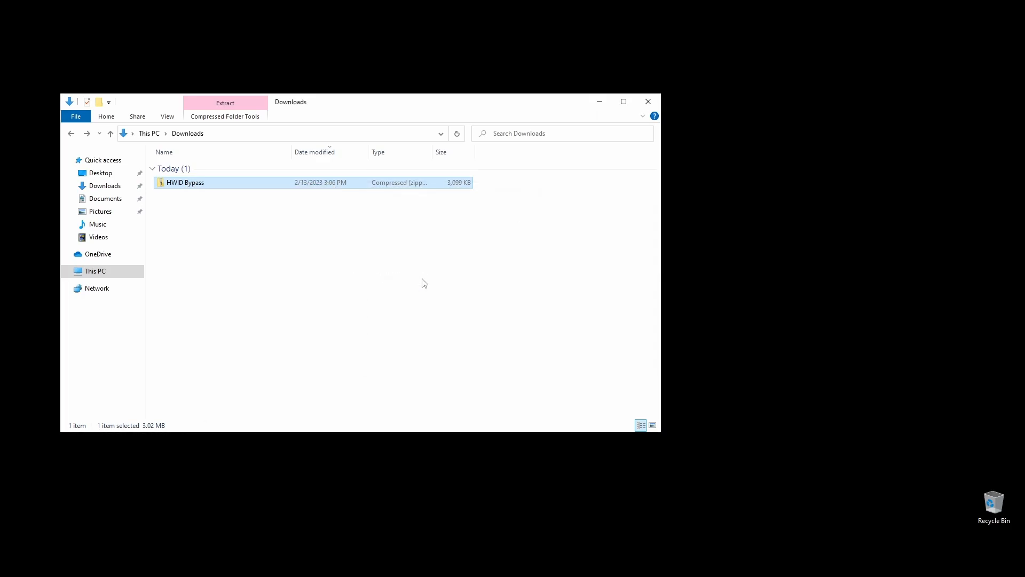
double_click(185, 181)
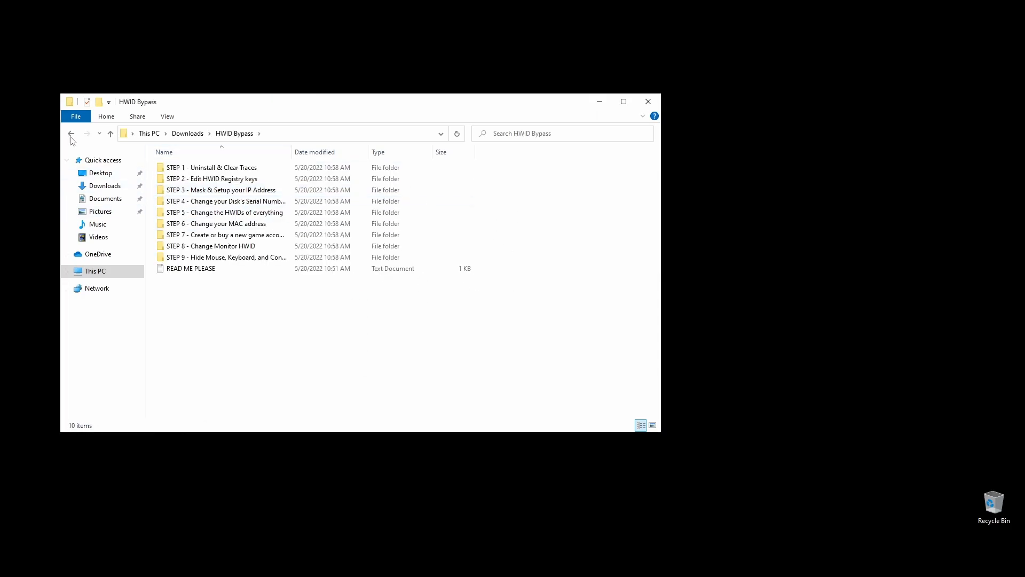
right_click(185, 193)
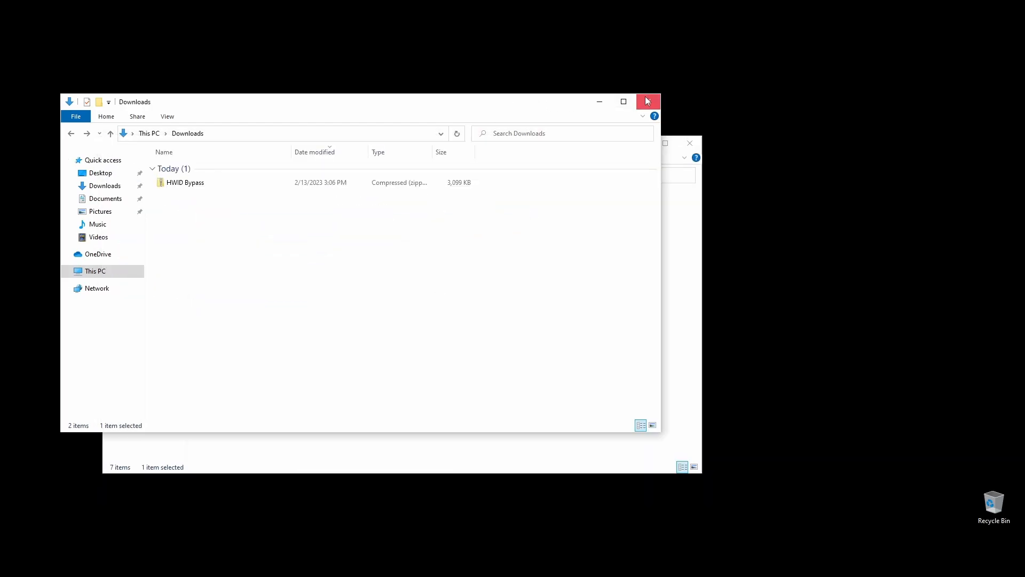
Close Downloads and open the extracted HWID Bypass folder on the C: drive
click(648, 101)
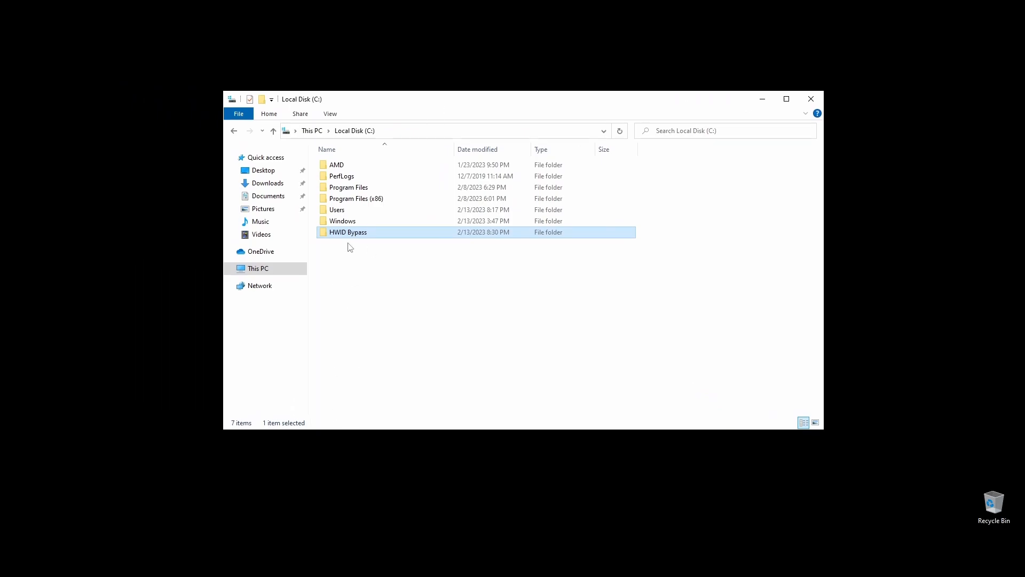
double_click(348, 232)
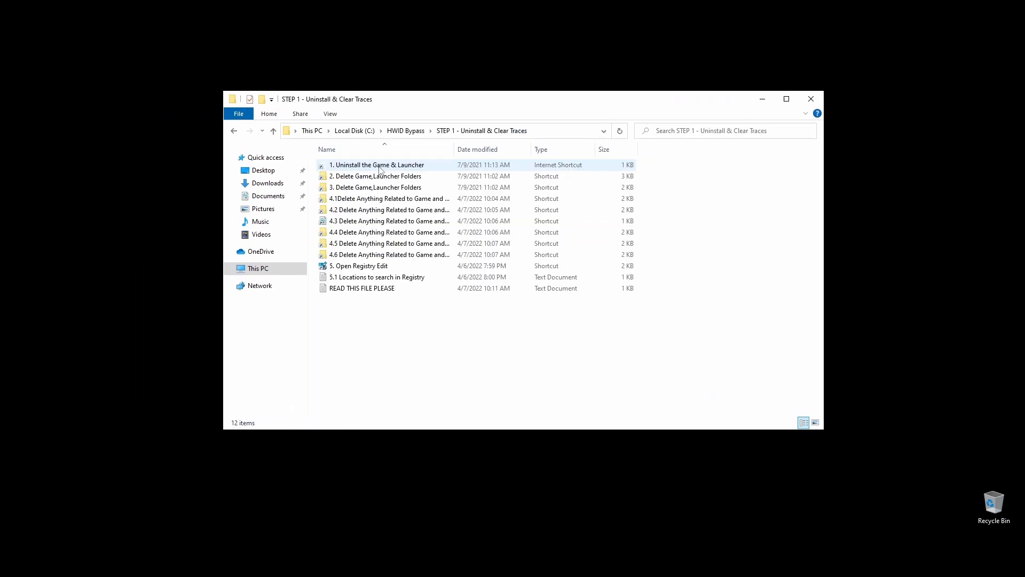
Scroll the installed-apps list to Tips and uninstall it, confirming the prompt
double_click(378, 165)
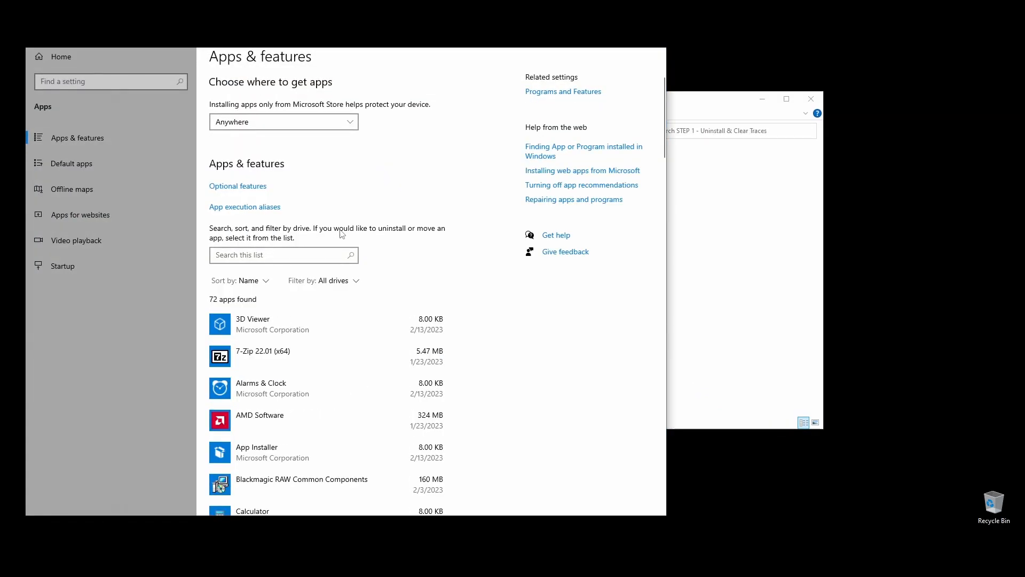
scroll(down, 3)
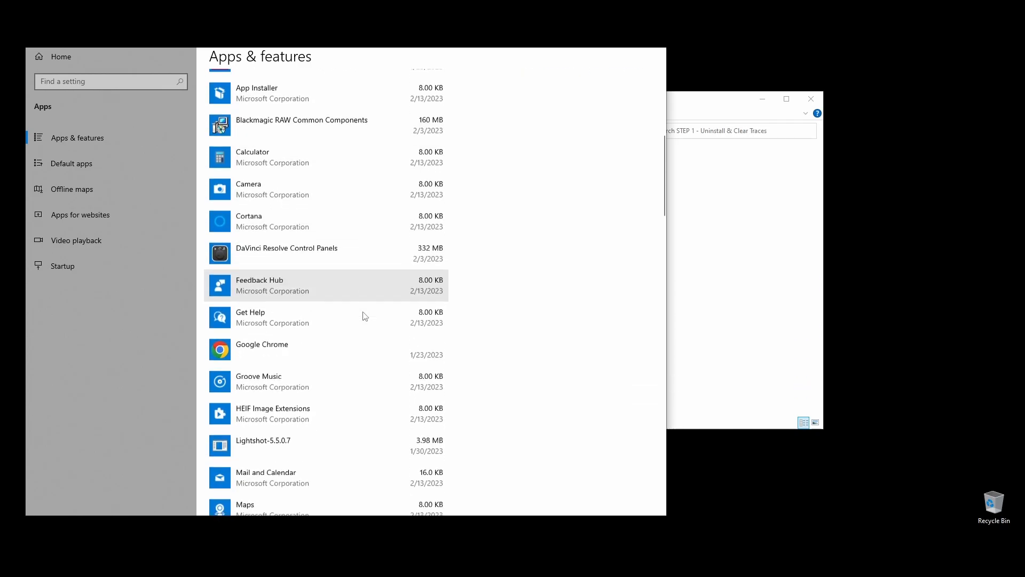
scroll(down, 3)
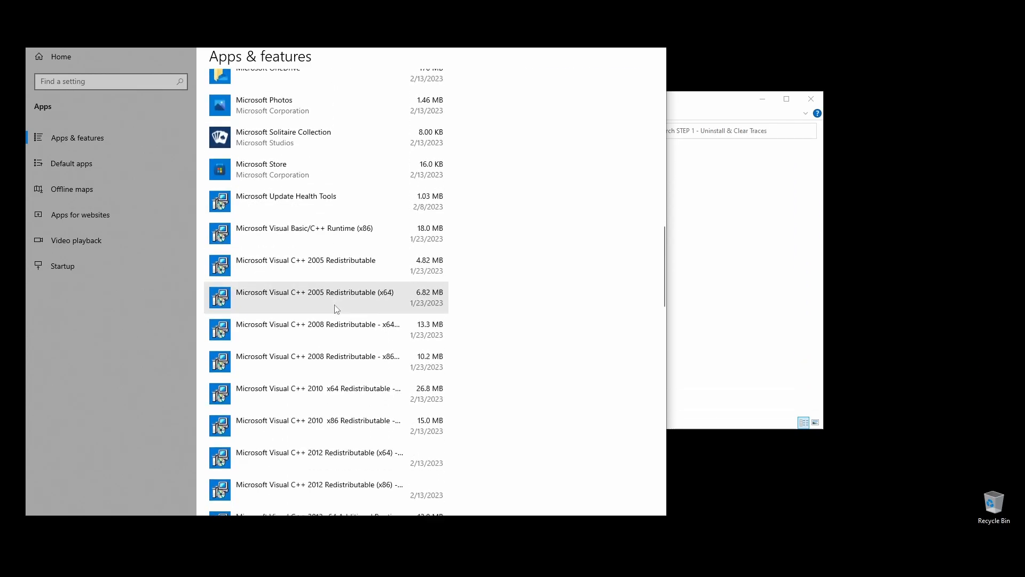
scroll(down, 3)
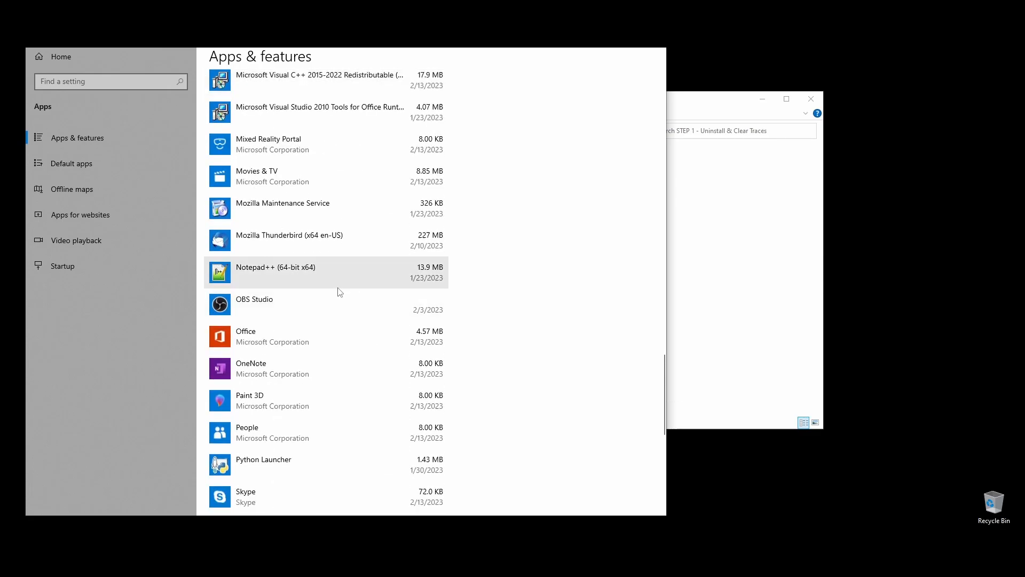
scroll(down, 3)
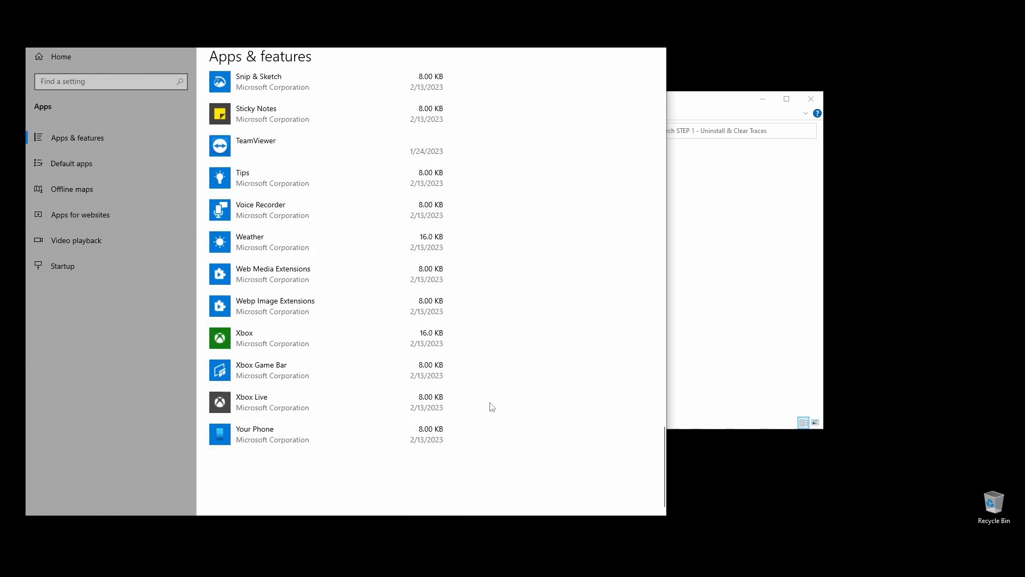
click(418, 446)
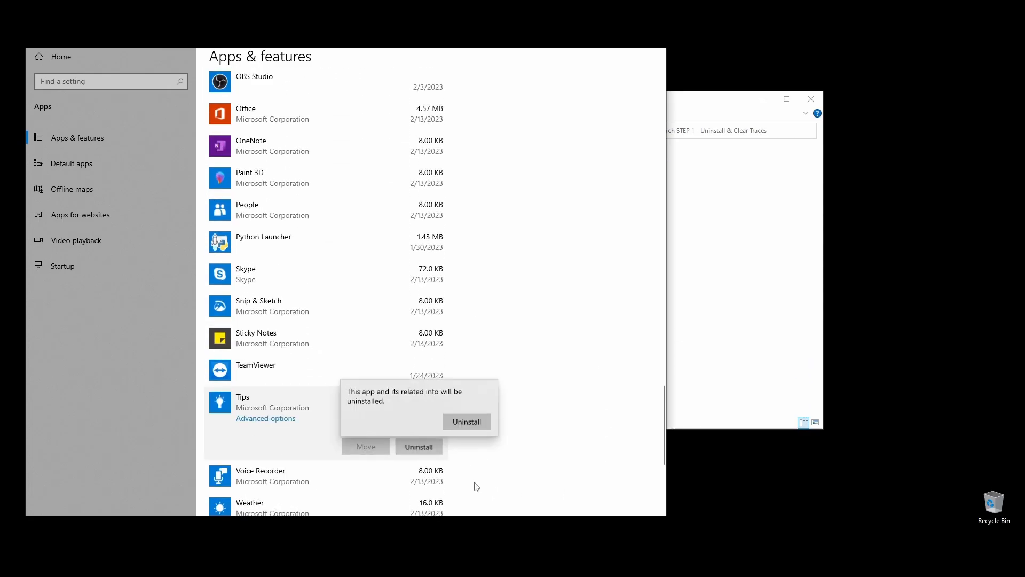
click(467, 421)
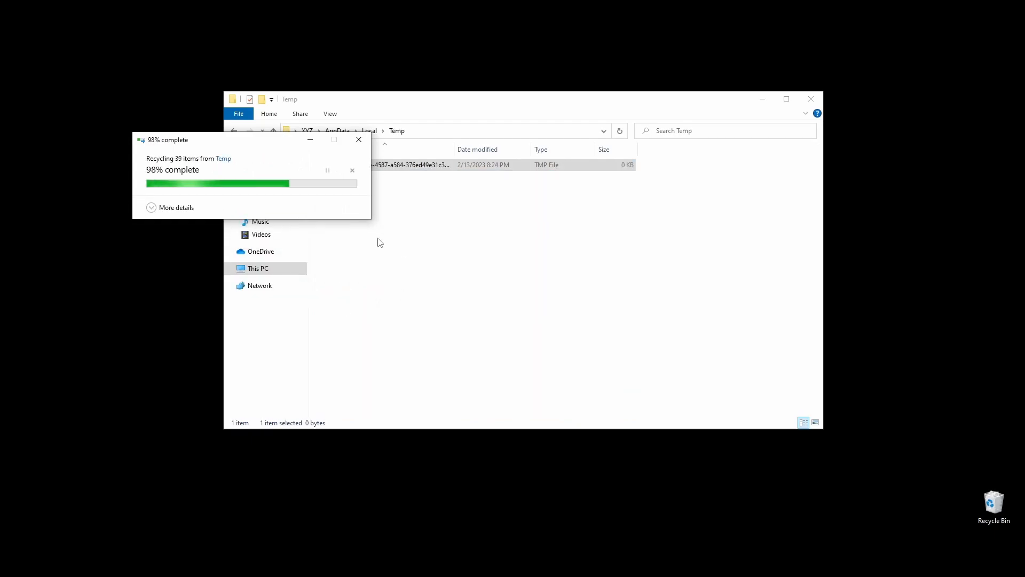
Delete the remaining Temp file and browse the leftover-folder locations from the step shortcuts
right_click(392, 288)
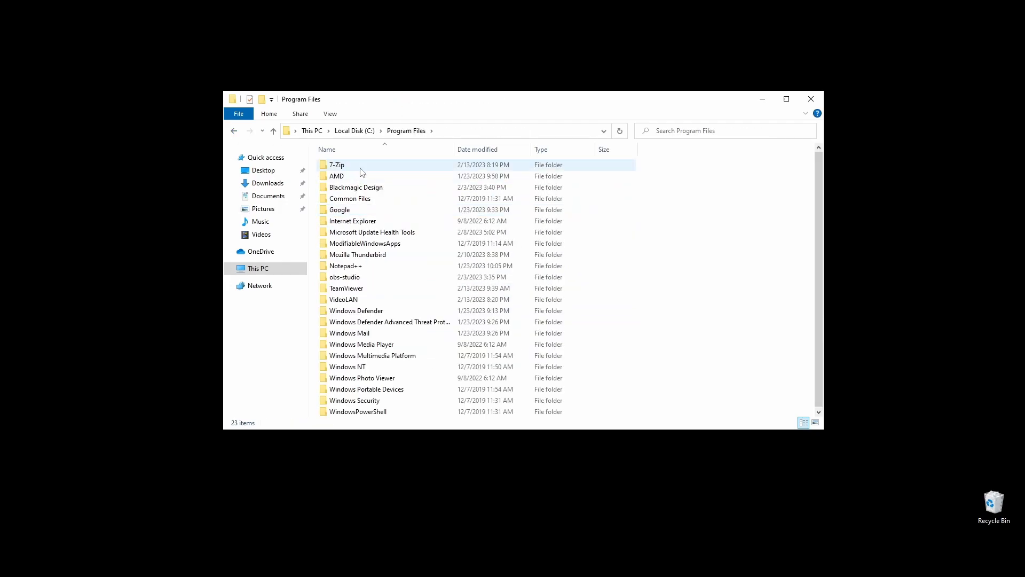
click(268, 196)
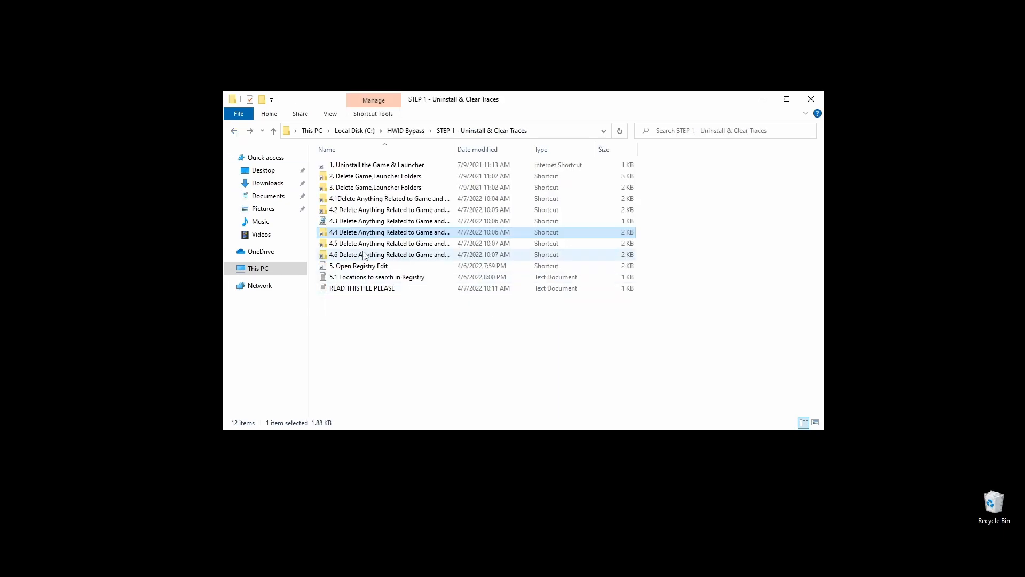
click(234, 133)
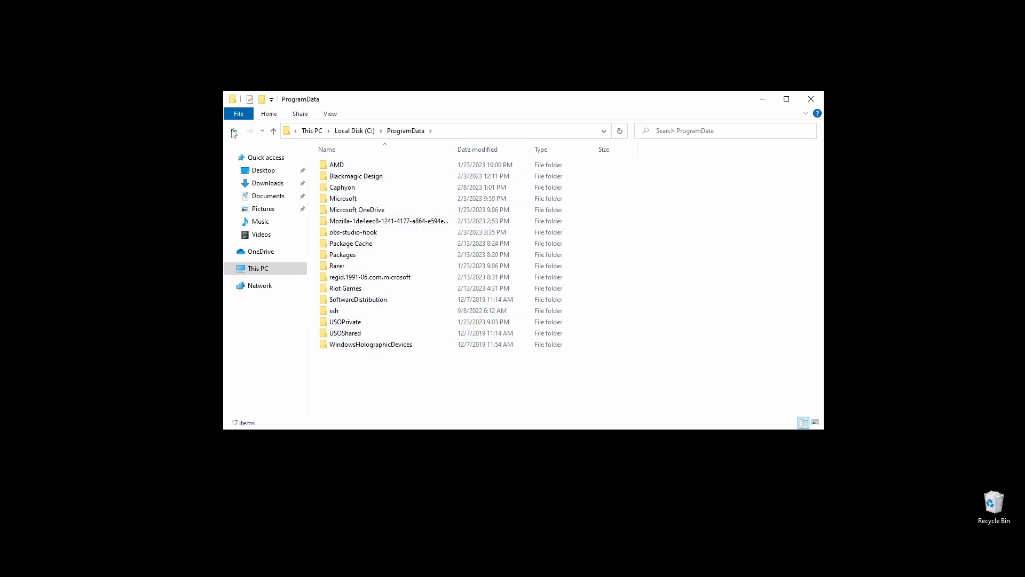
click(234, 132)
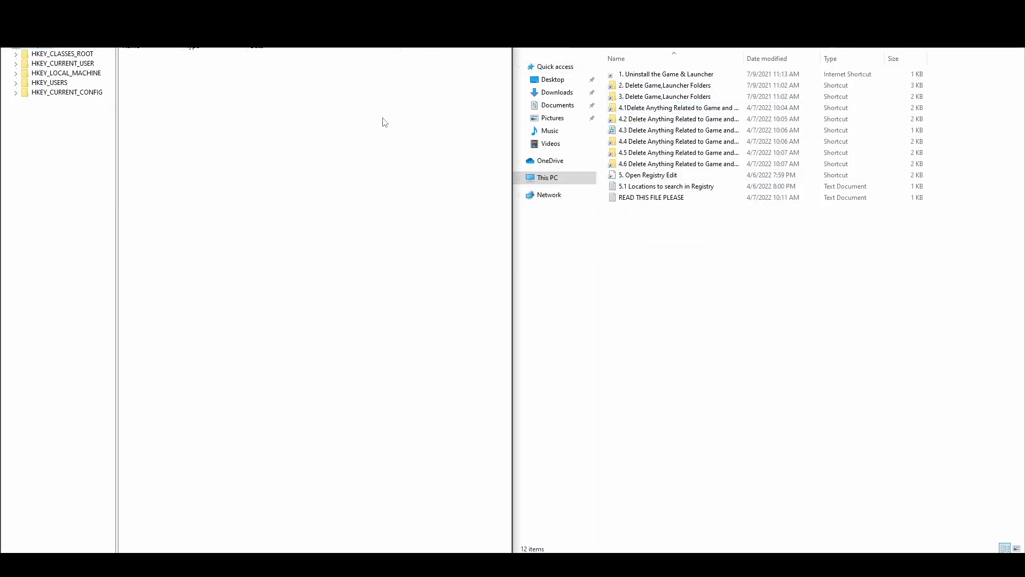
Open the registry locations note, jump to HKLM\SOFTWARE\WOW6432Node, then close the note
double_click(665, 185)
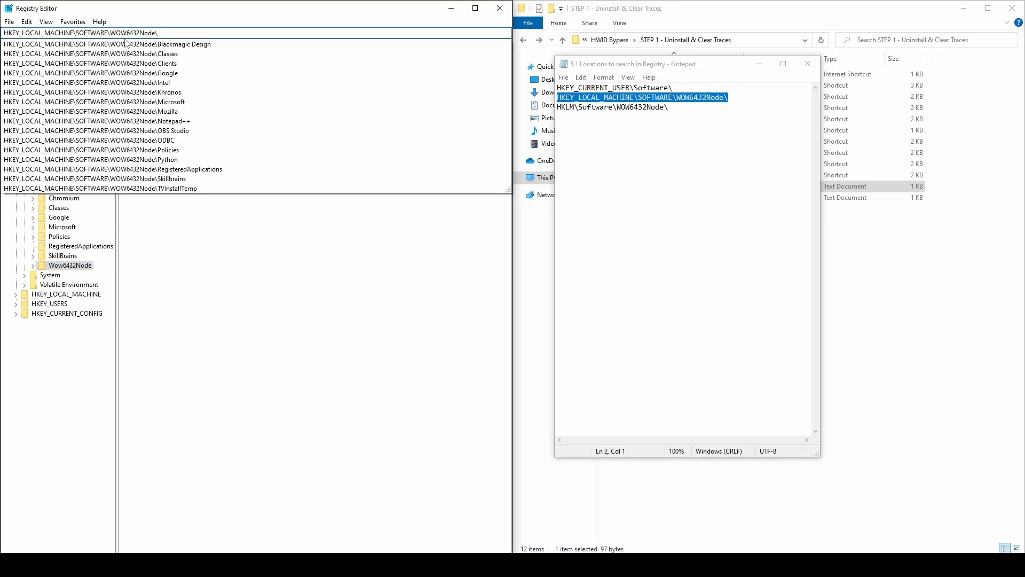
click(73, 438)
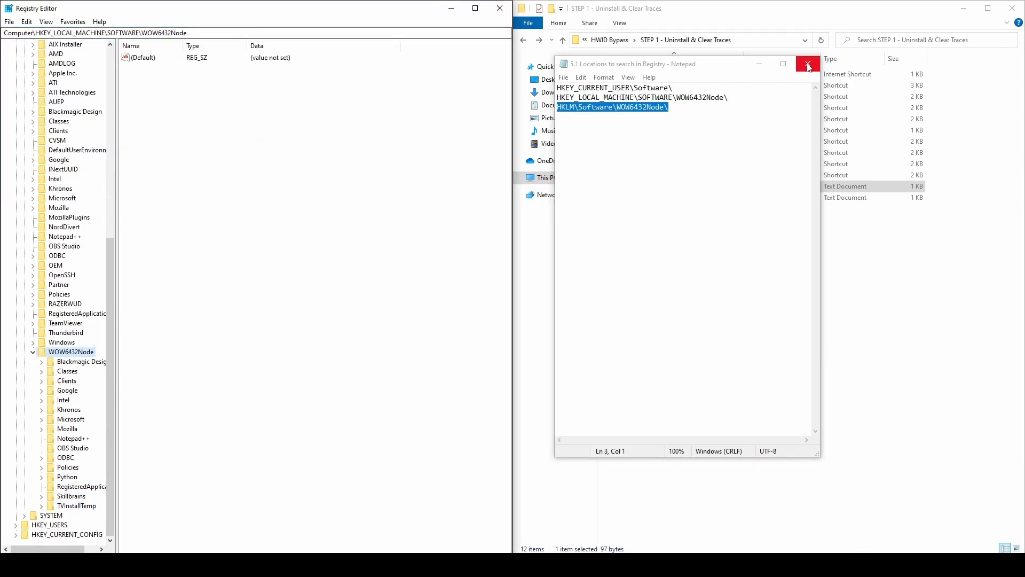
click(808, 64)
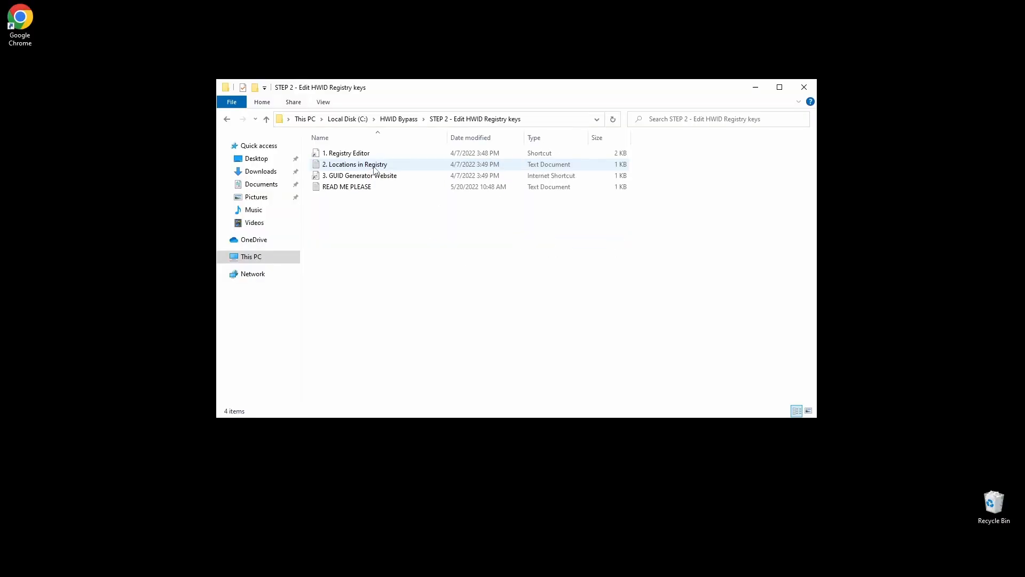
Bring Registry Editor back, open the STEP 2 locations note and the GUID generator site in Chrome
double_click(346, 153)
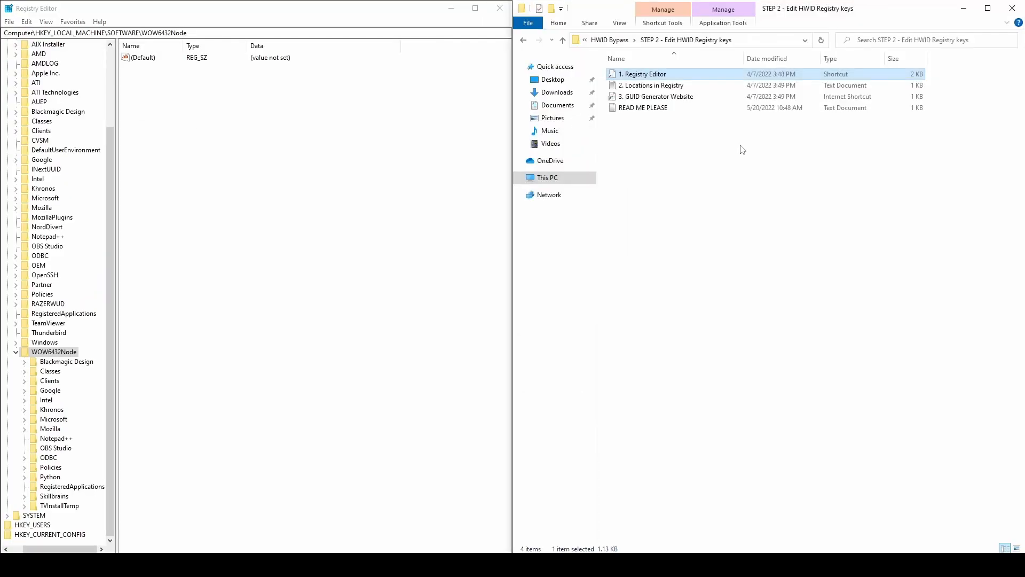
right_click(663, 87)
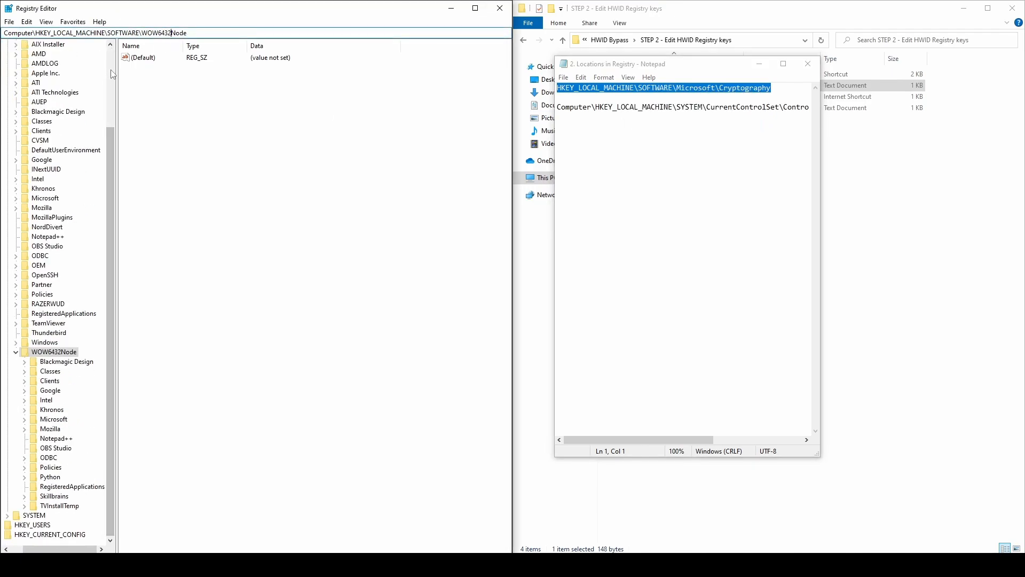
scroll(up, 3)
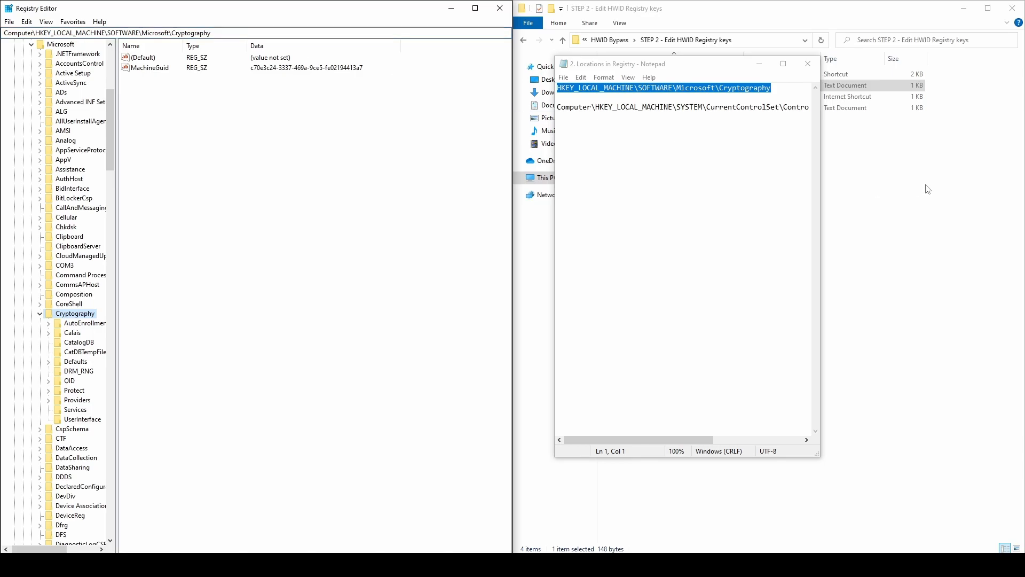
double_click(657, 96)
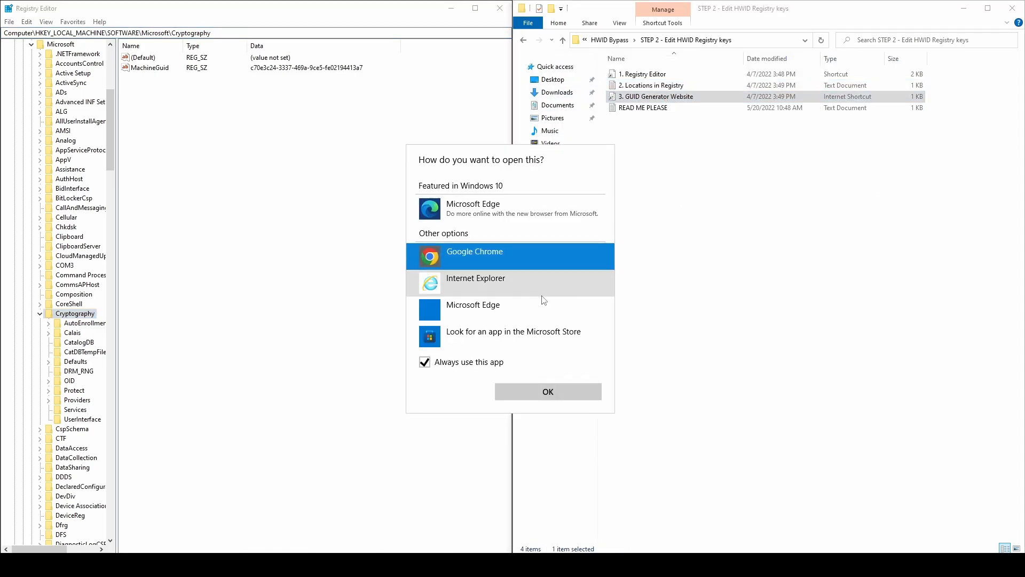
click(548, 391)
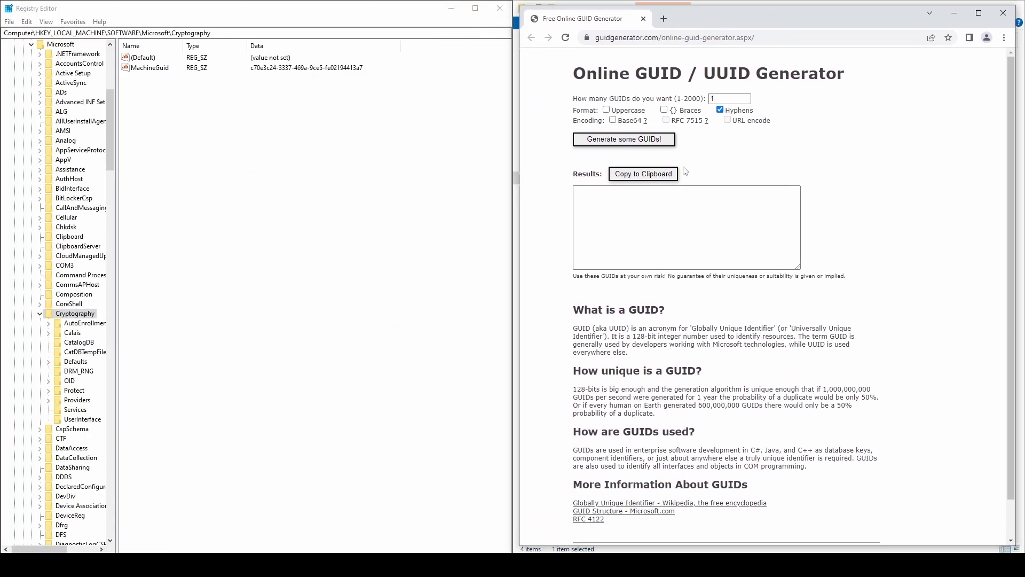
Generate a44cbb3c-5875-4ea1-83be-3354f4cf017f, copy it and set it as the MachineGuid value
click(622, 139)
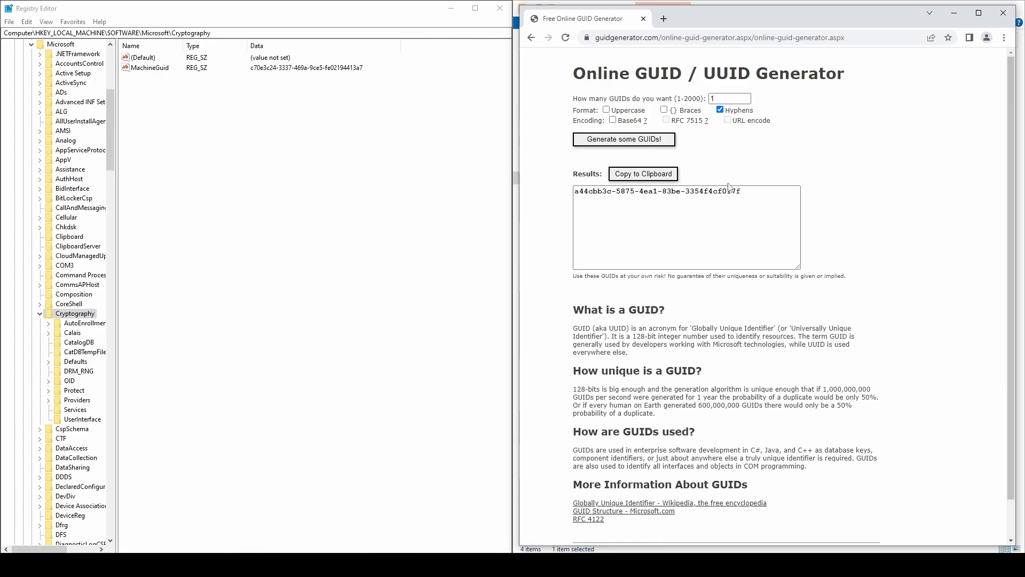
click(142, 58)
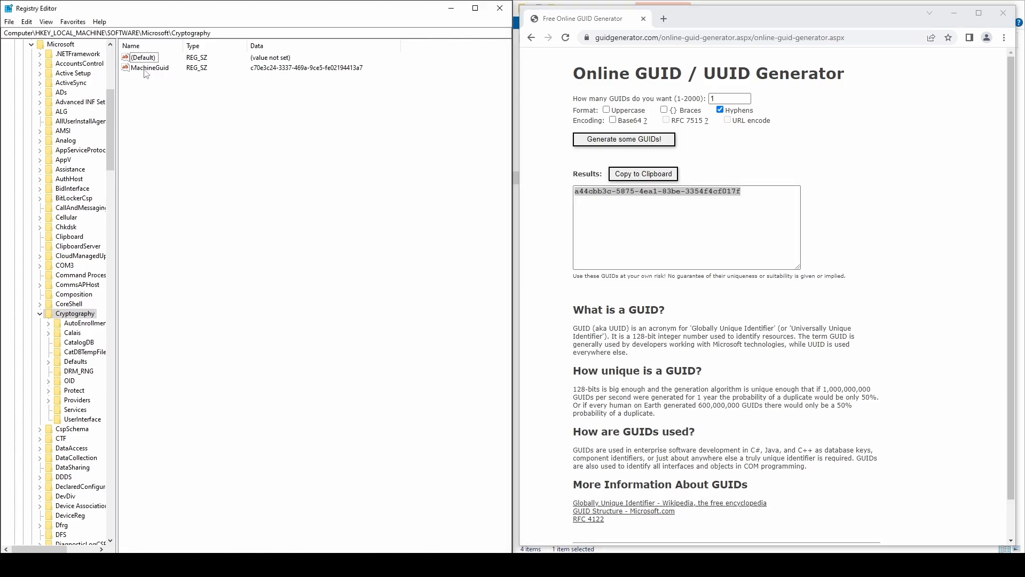
double_click(151, 67)
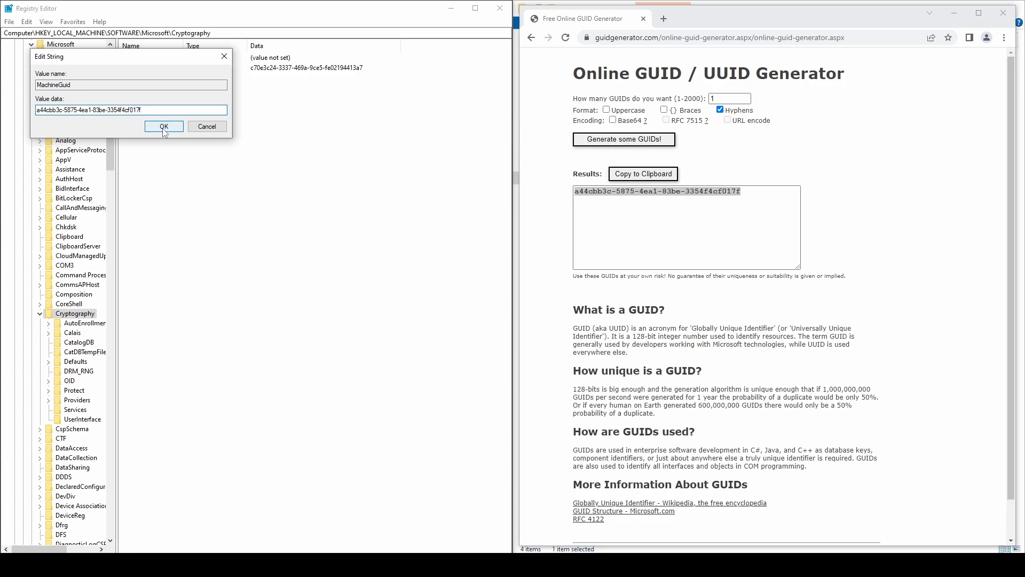
click(163, 126)
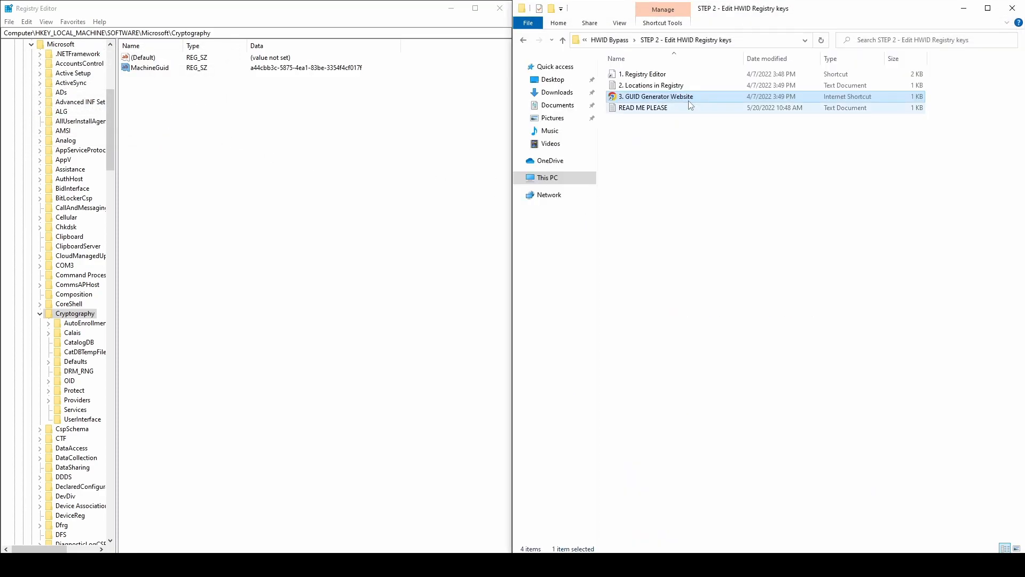
Use the registry locations note to reach Hardware Profiles\0001 and open HwProfileGuid for editing
double_click(652, 85)
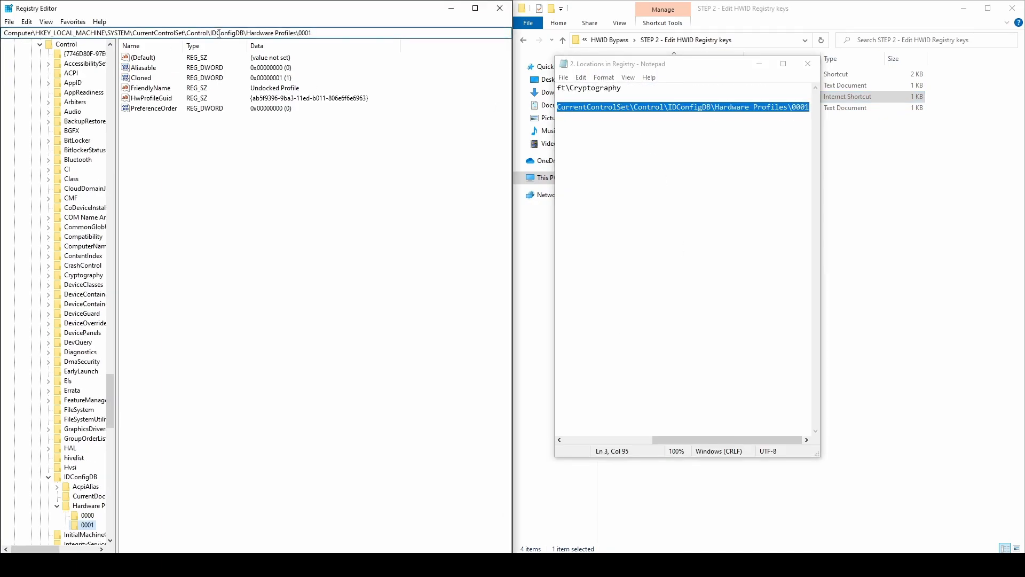
click(806, 64)
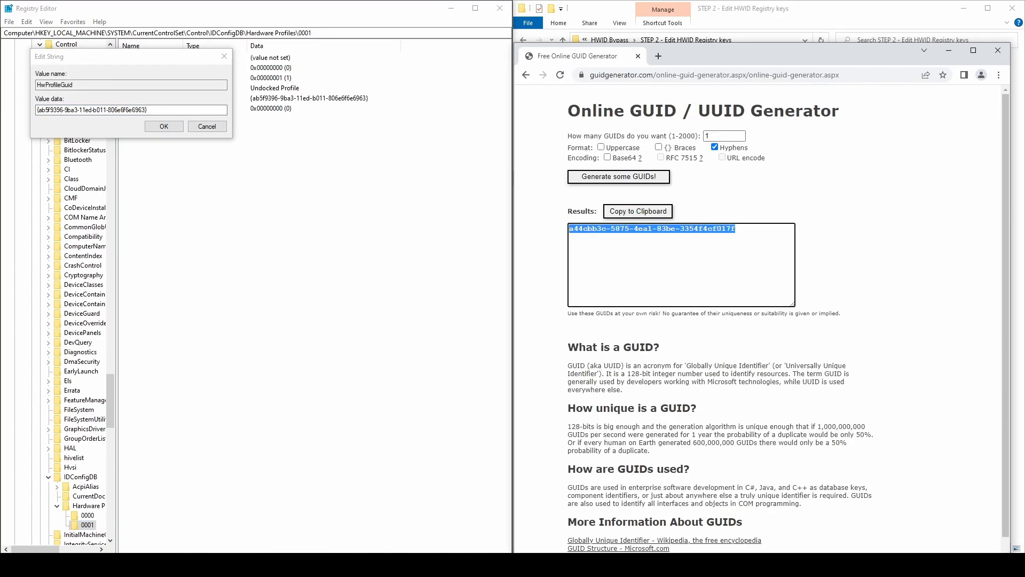
click(42, 109)
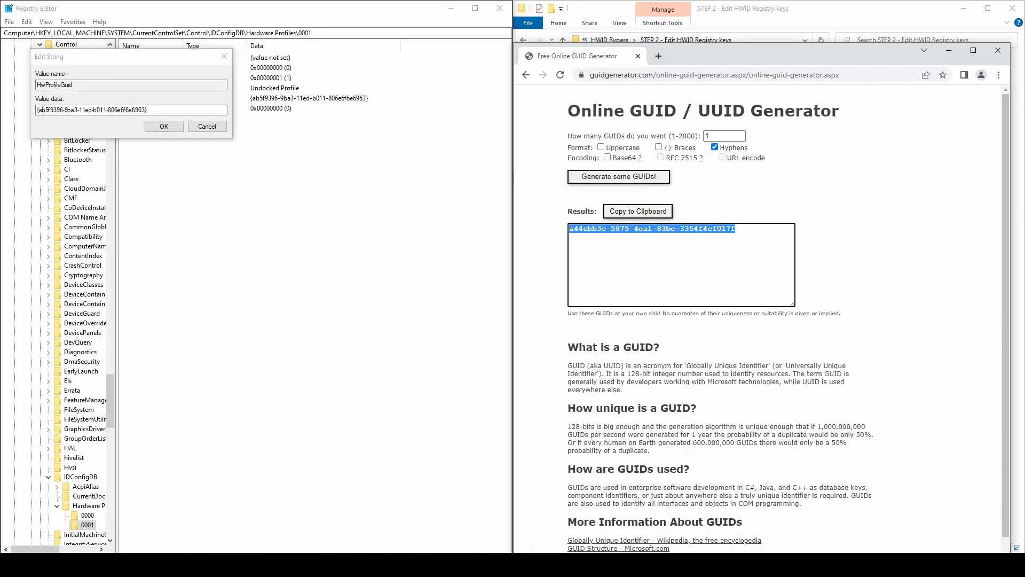
click(164, 126)
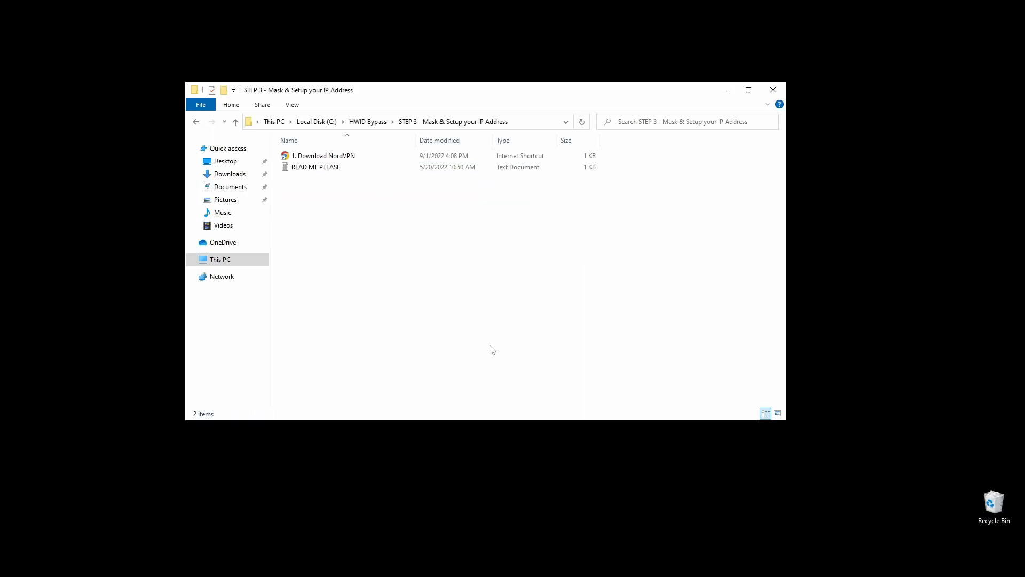
Sign in to the Nord Account and install NordVPN, keeping both shortcuts and skipping the extension
double_click(323, 156)
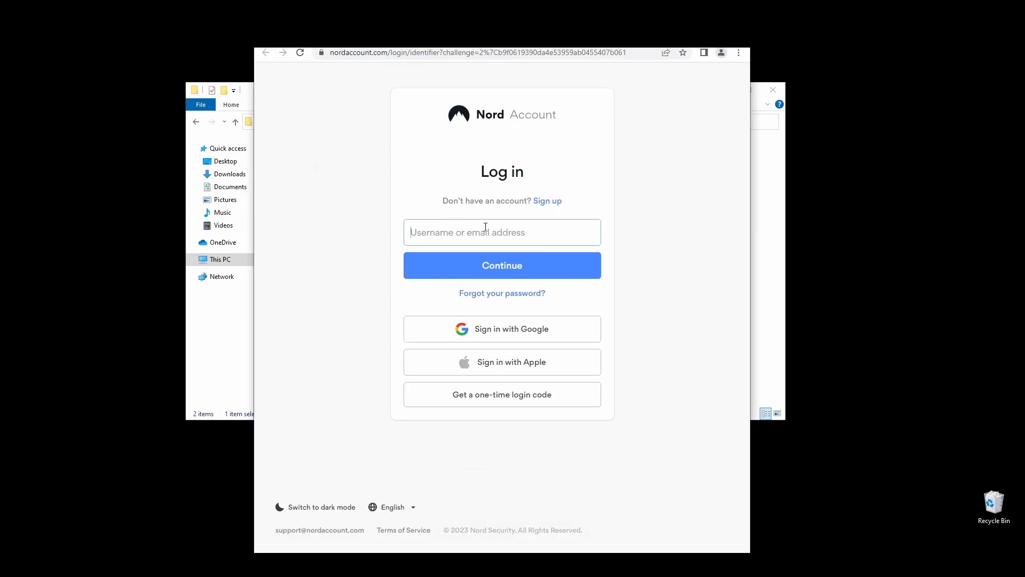
text(s)
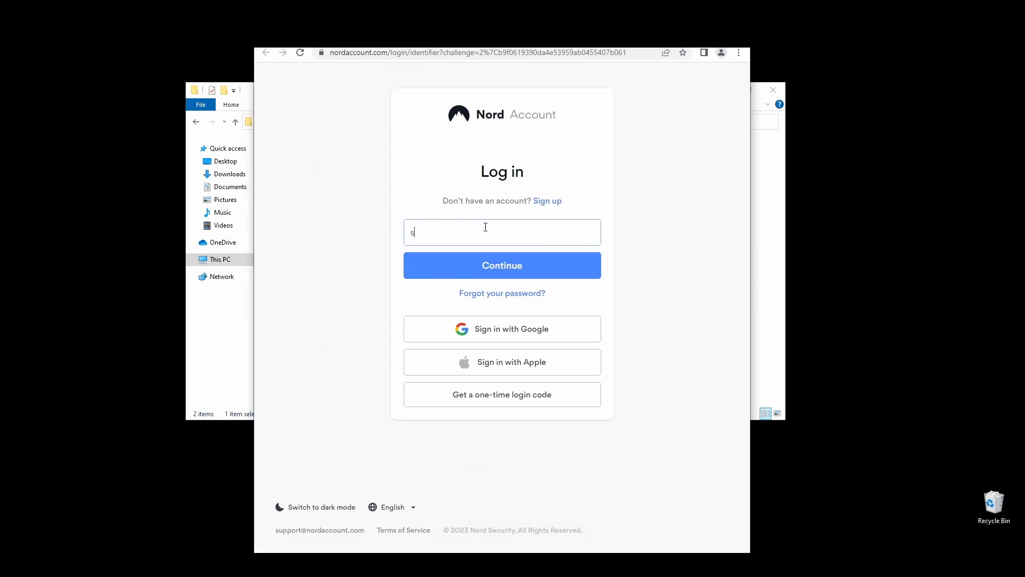
click(502, 265)
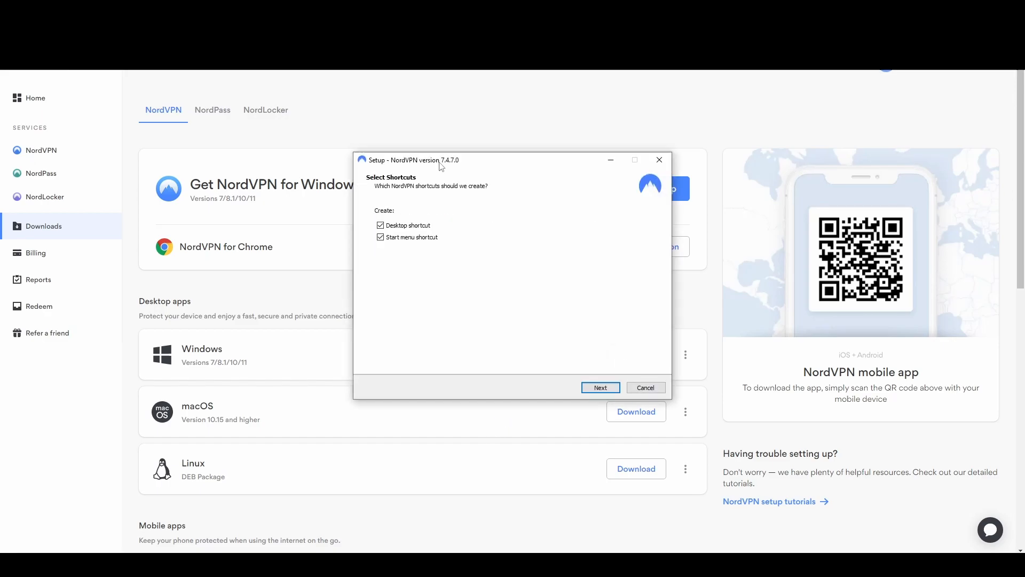
click(600, 387)
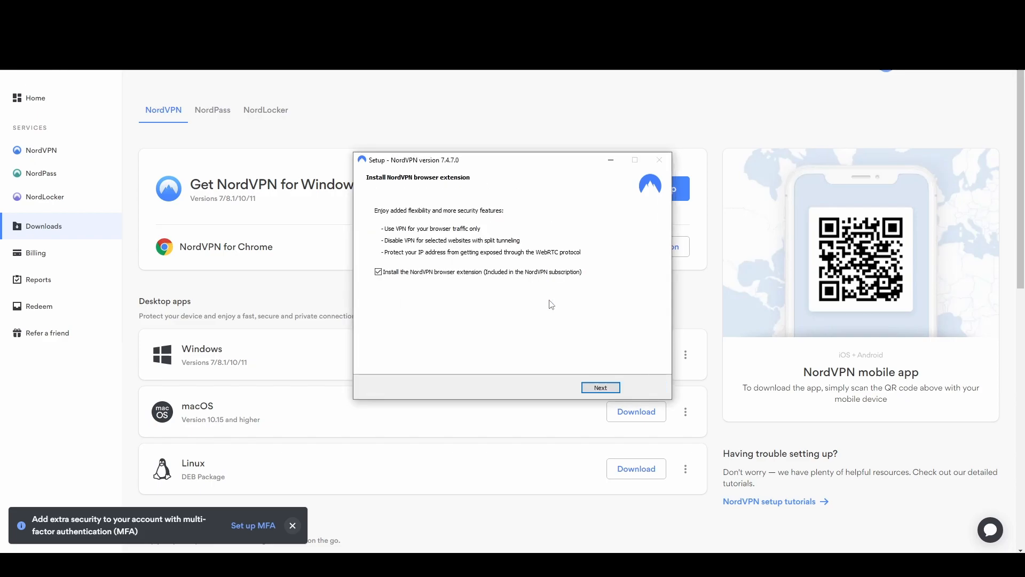
click(600, 387)
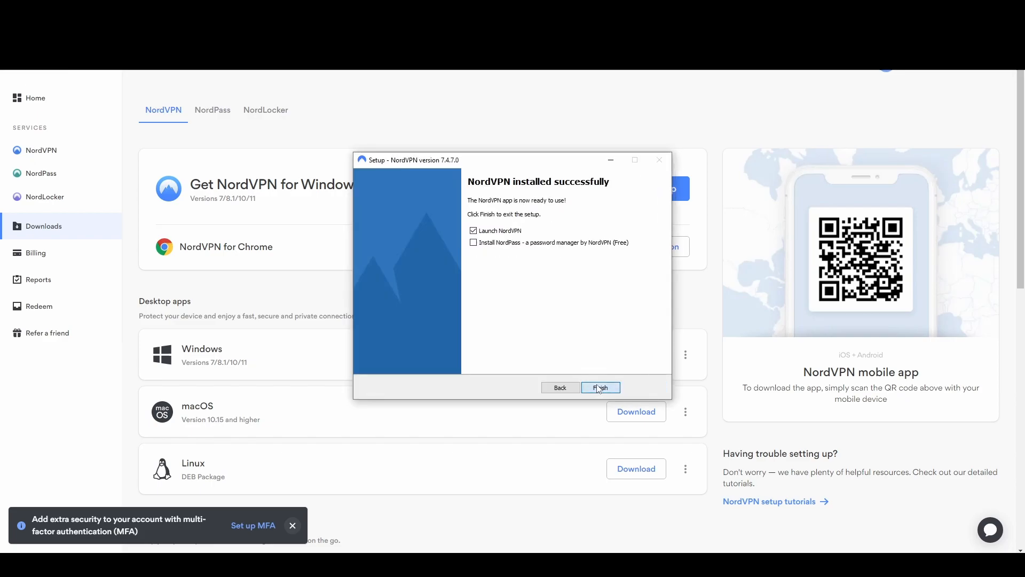
click(599, 387)
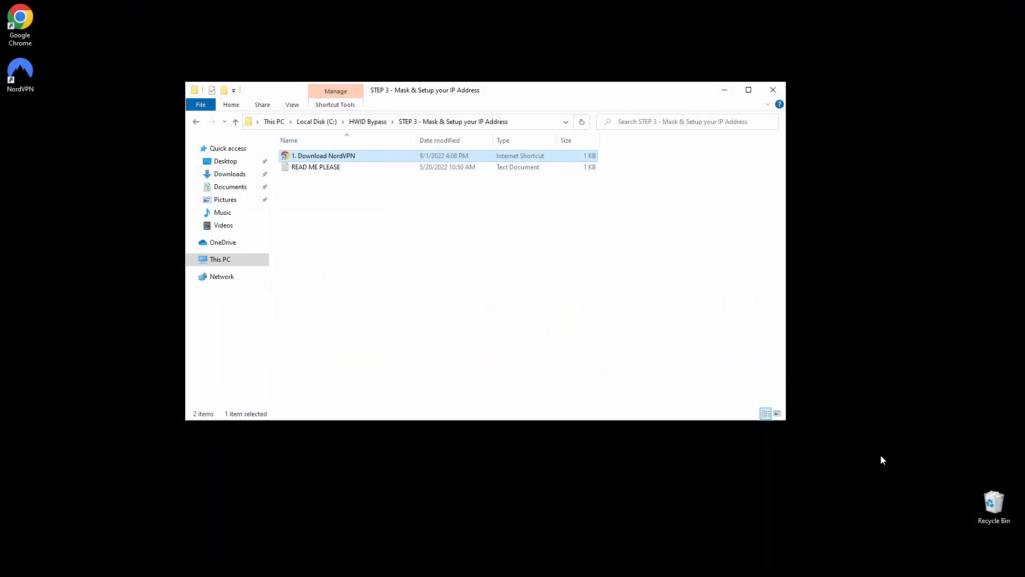
Log in to the NordVPN app, enable dark mode and accept the recommended kill-switch setup
double_click(324, 156)
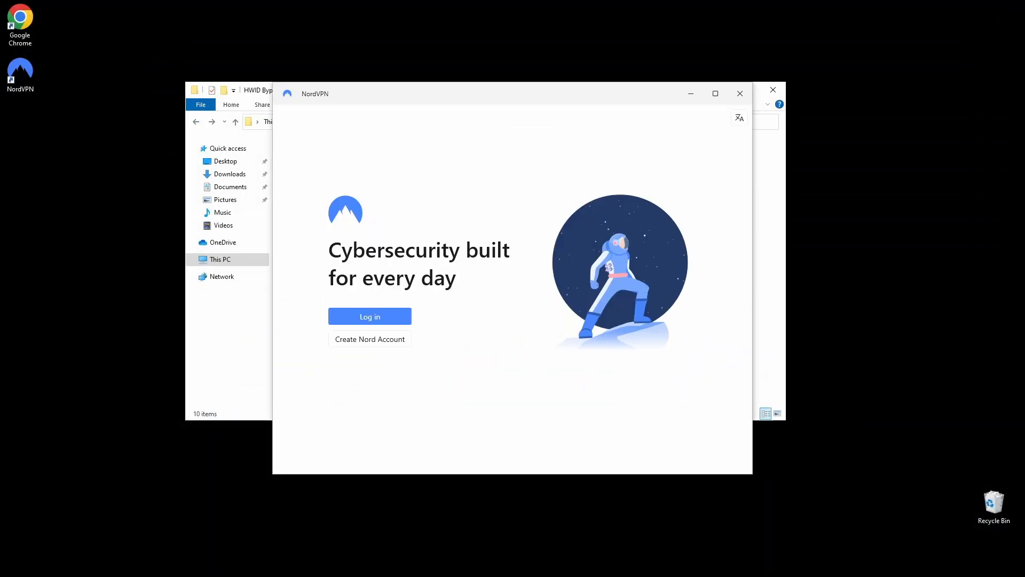
click(368, 316)
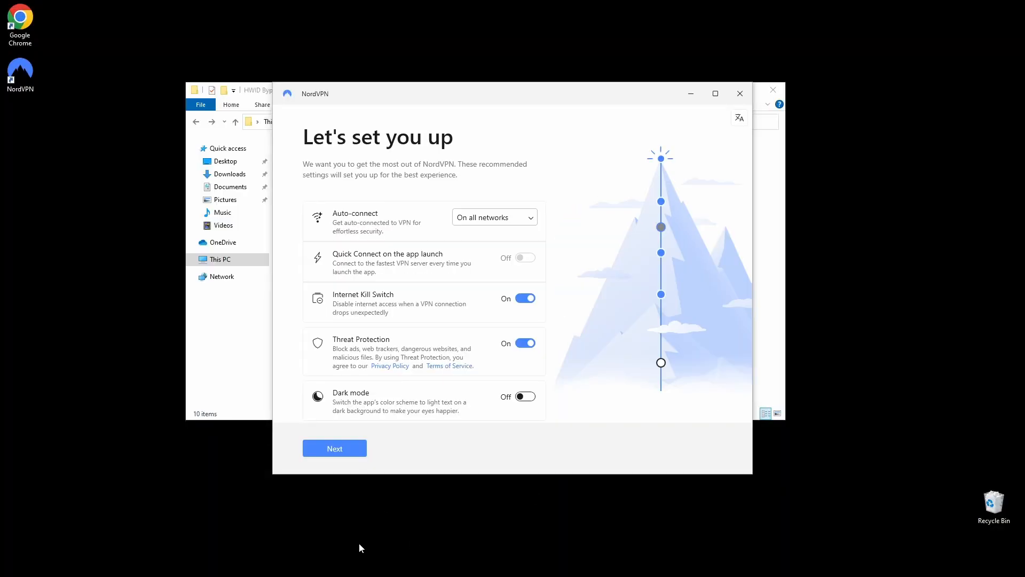
click(524, 396)
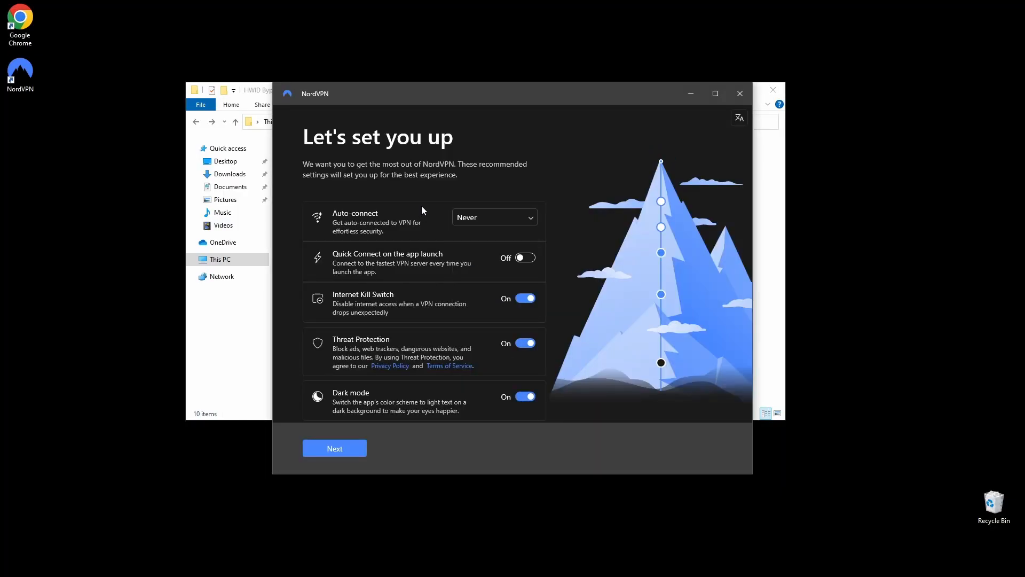
click(335, 447)
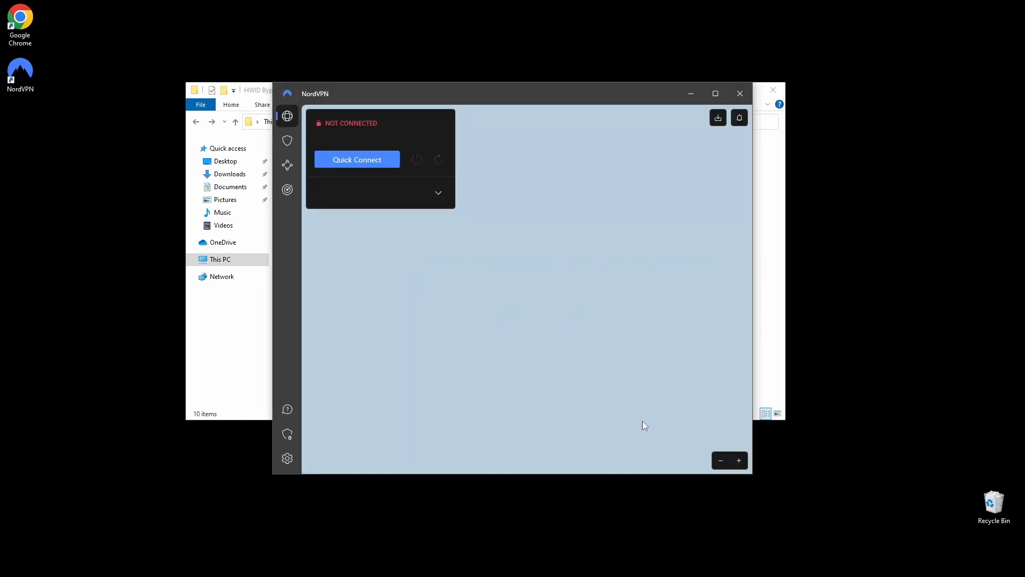
click(739, 93)
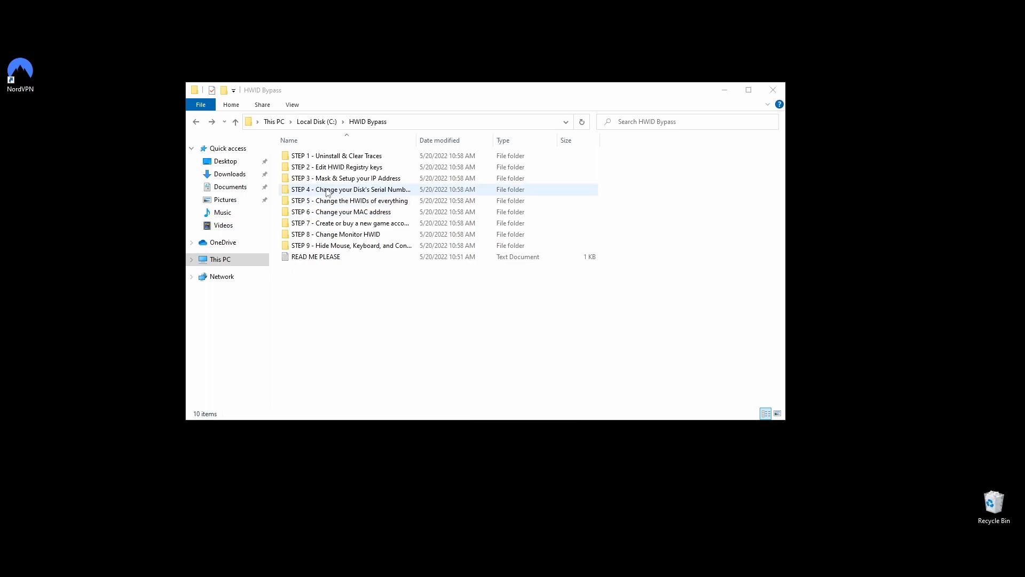
Run the STEP 4 Change Disk IDs script as administrator to change drive C's volume ID
double_click(351, 189)
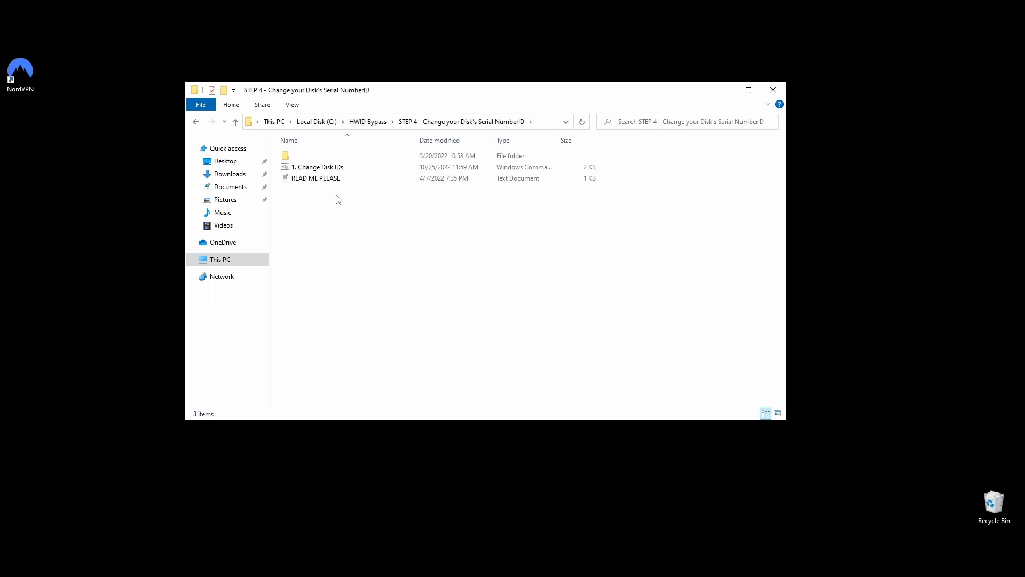
mouse_move(346, 205)
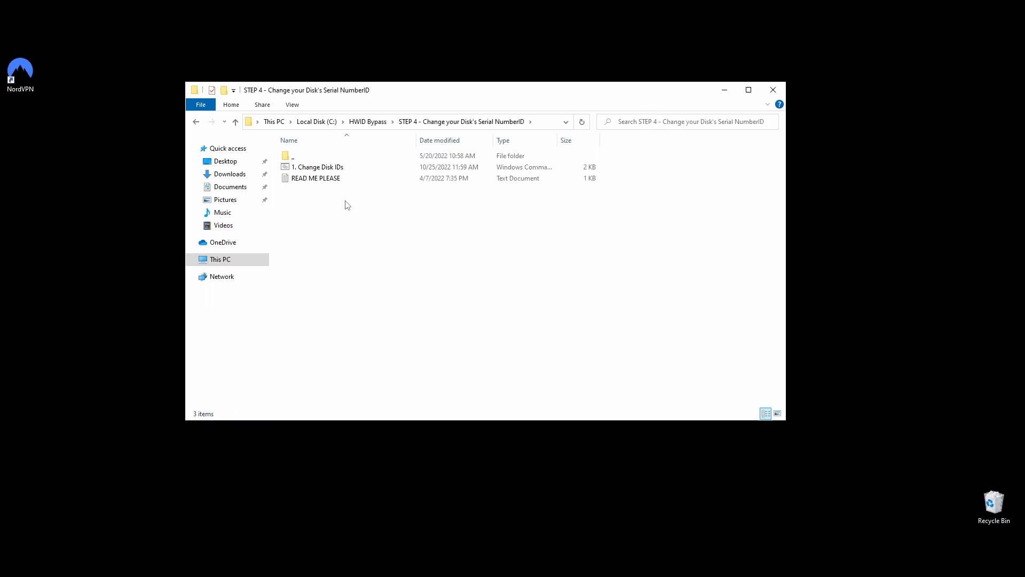
mouse_move(393, 211)
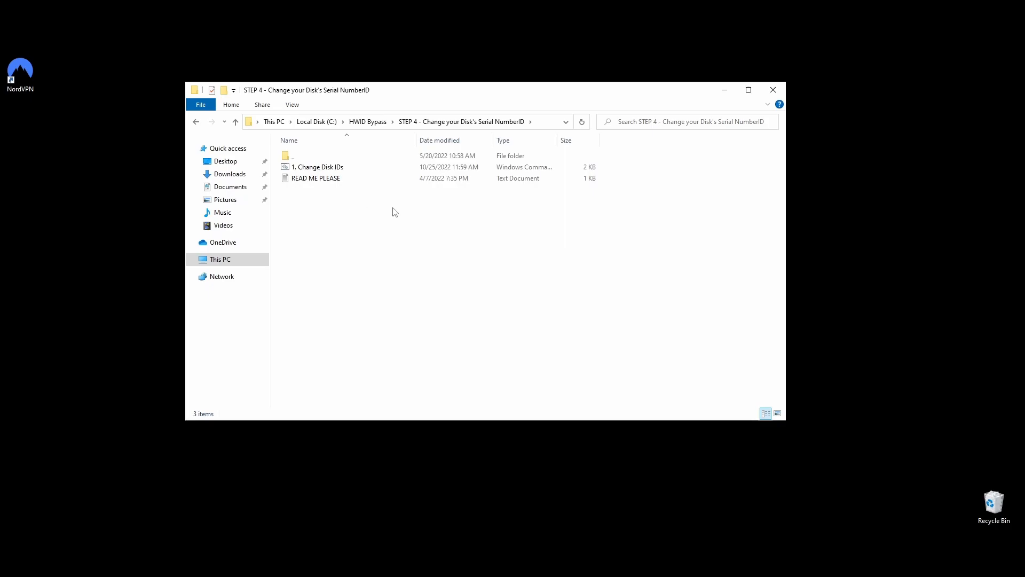
mouse_move(382, 207)
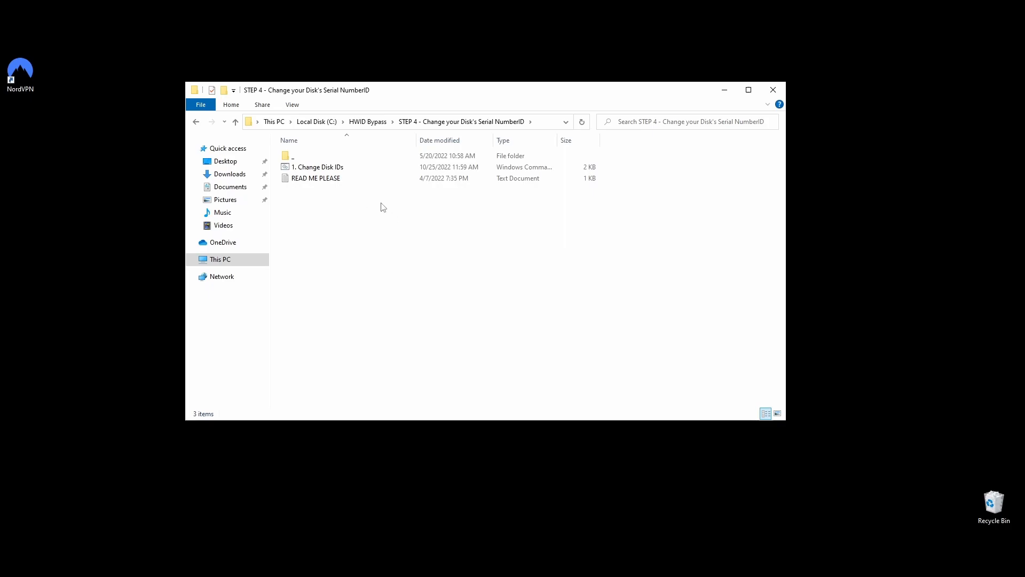
right_click(319, 167)
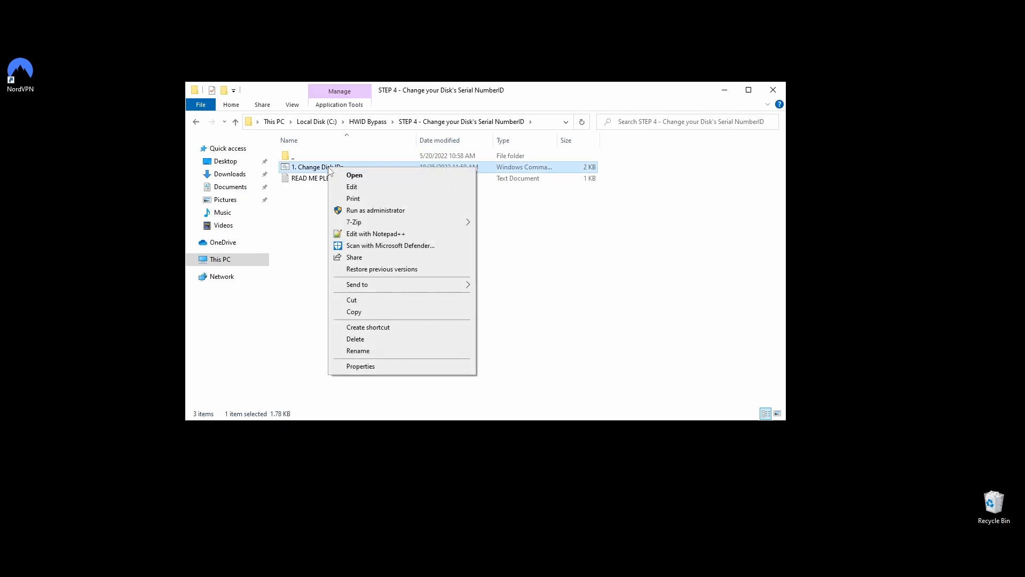
mouse_move(375, 210)
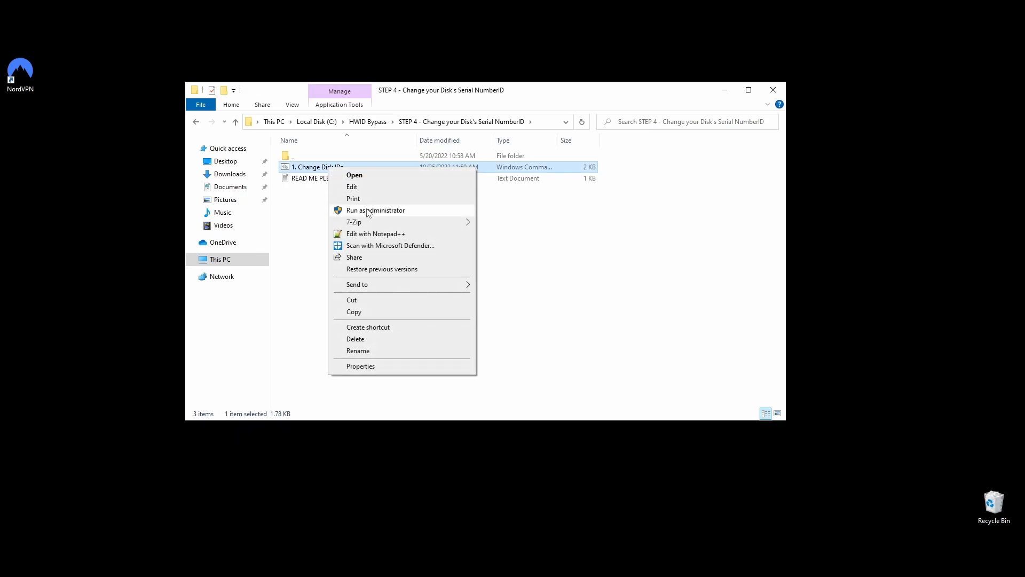
click(375, 210)
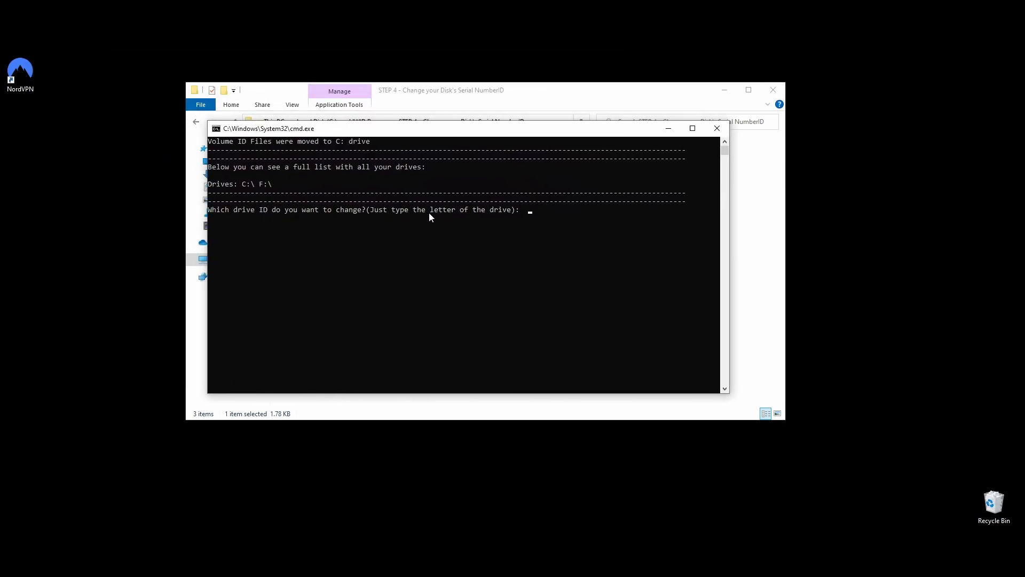
click(716, 127)
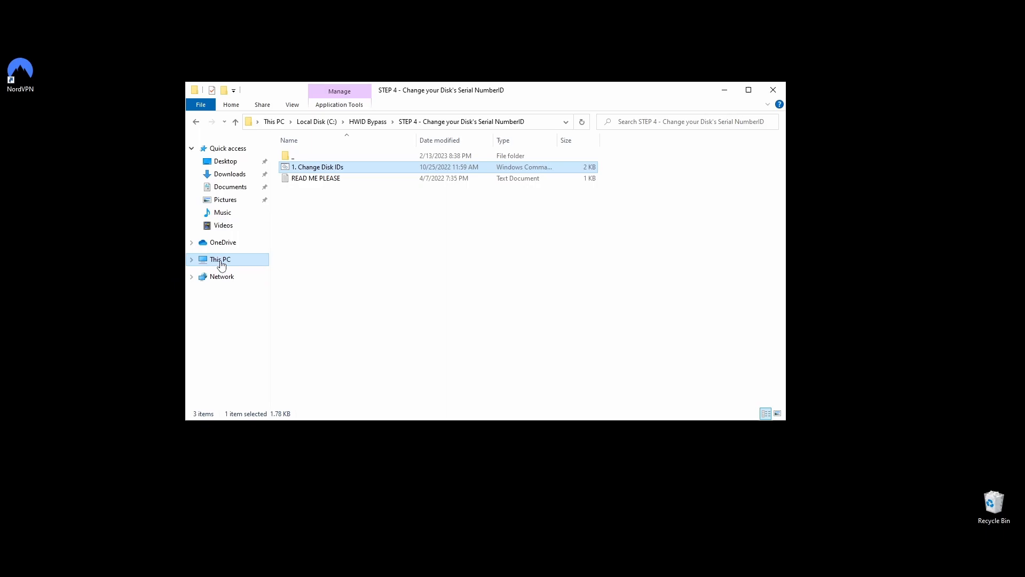
click(220, 258)
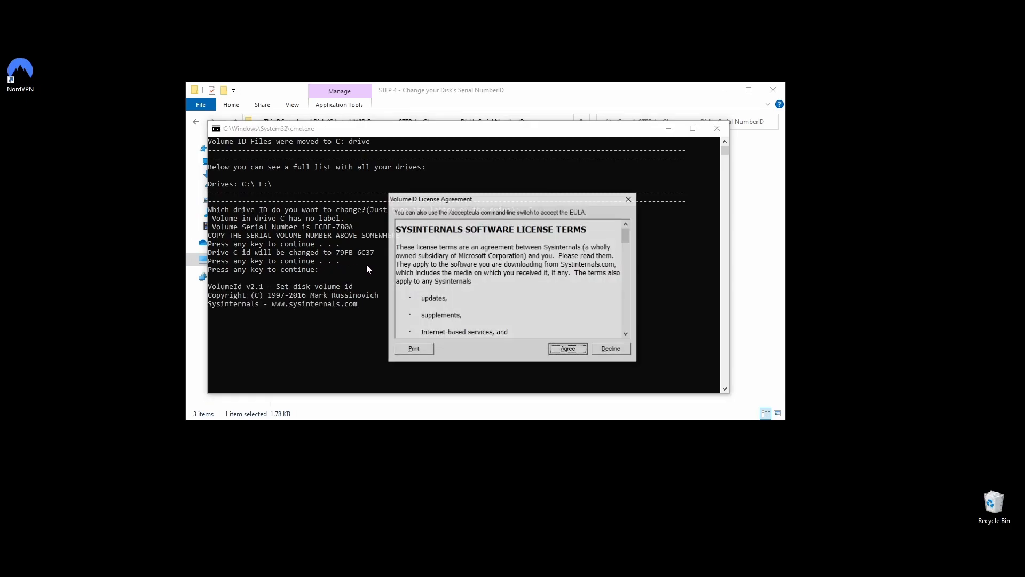
Accept the VolumeID license terms and return to the HWID Bypass folder
click(566, 348)
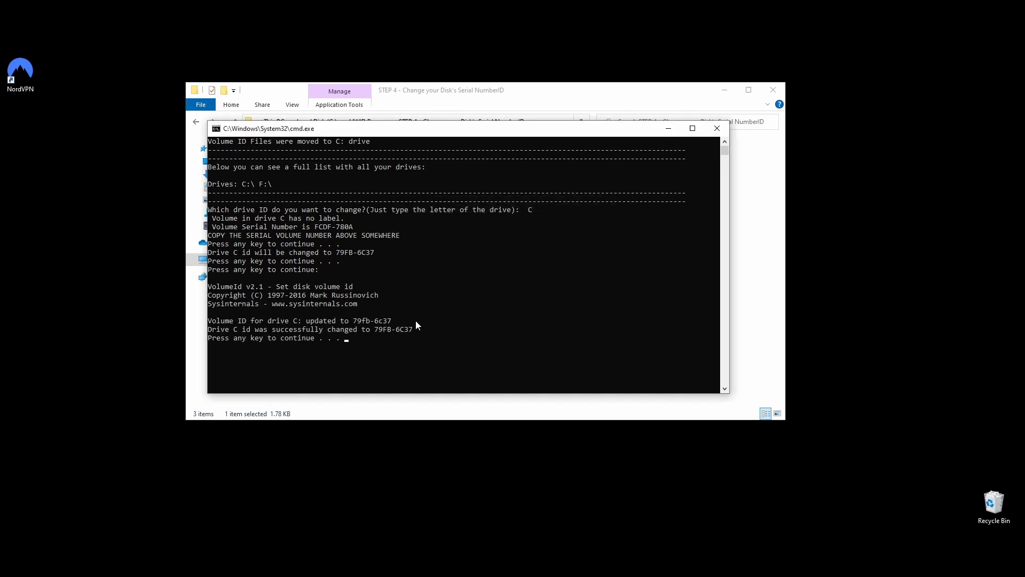
mouse_move(375, 335)
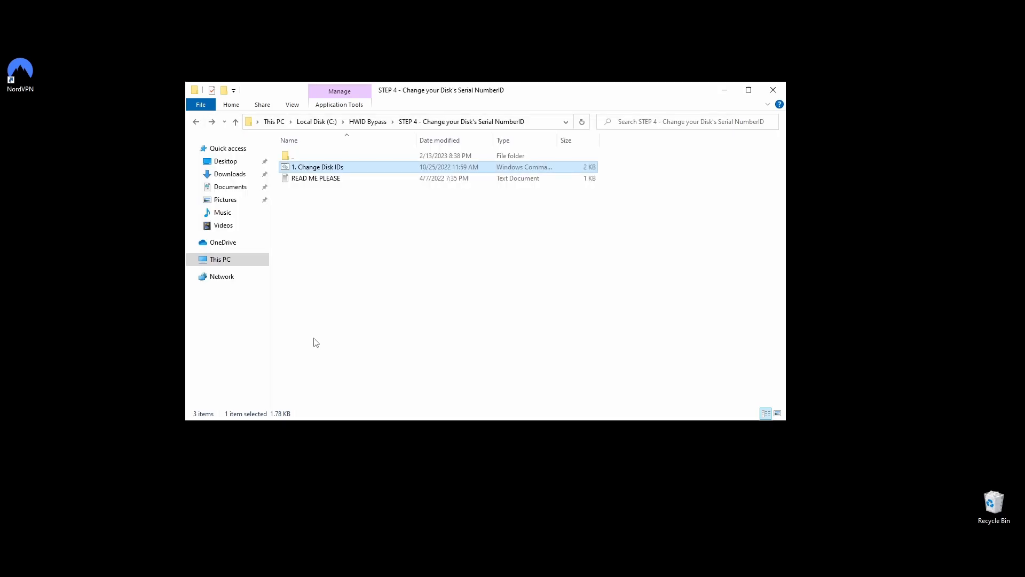
click(567, 293)
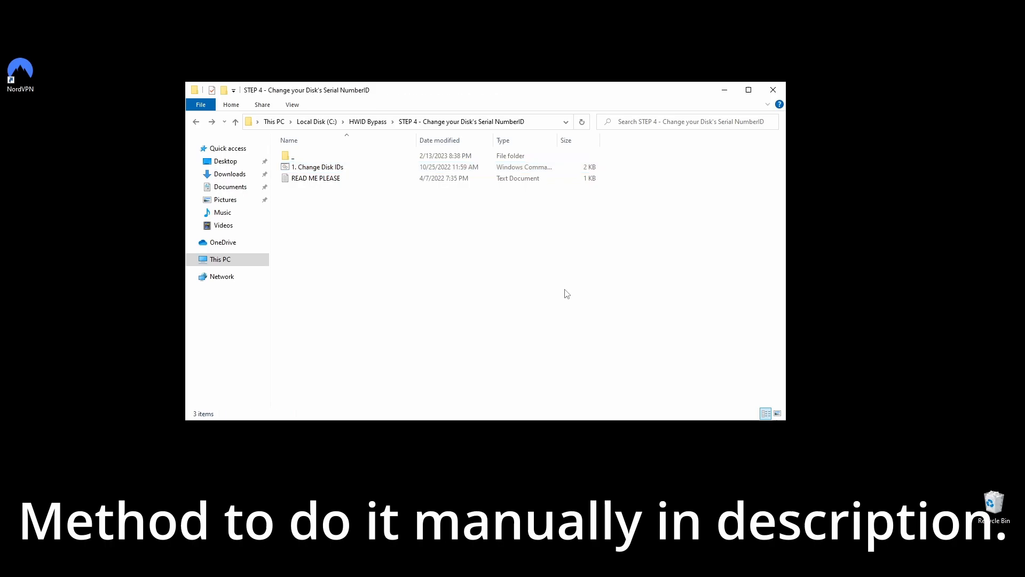
click(197, 122)
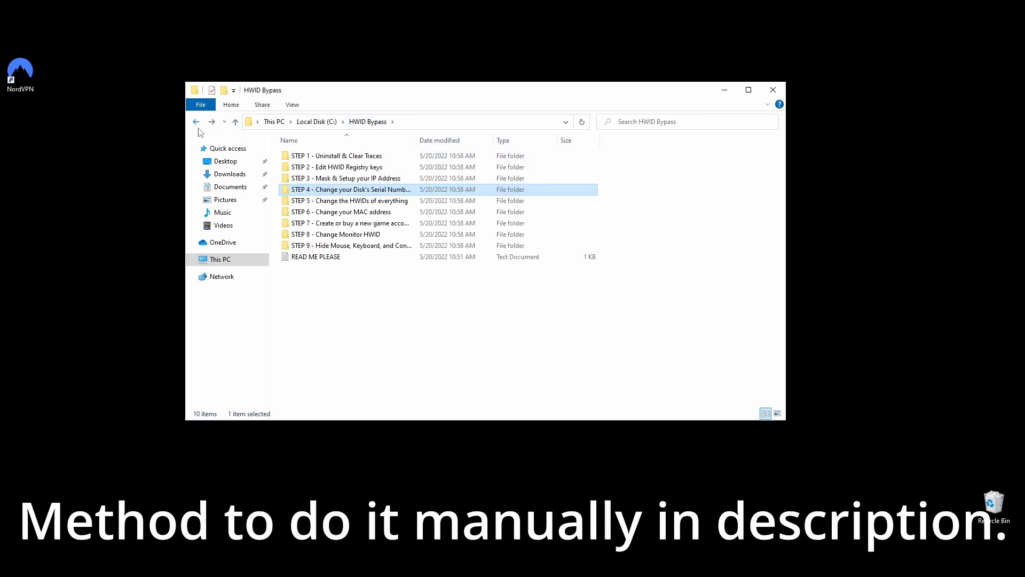
Run the STEP 5 '1. Change ALL HWIDs' script as administrator
click(421, 349)
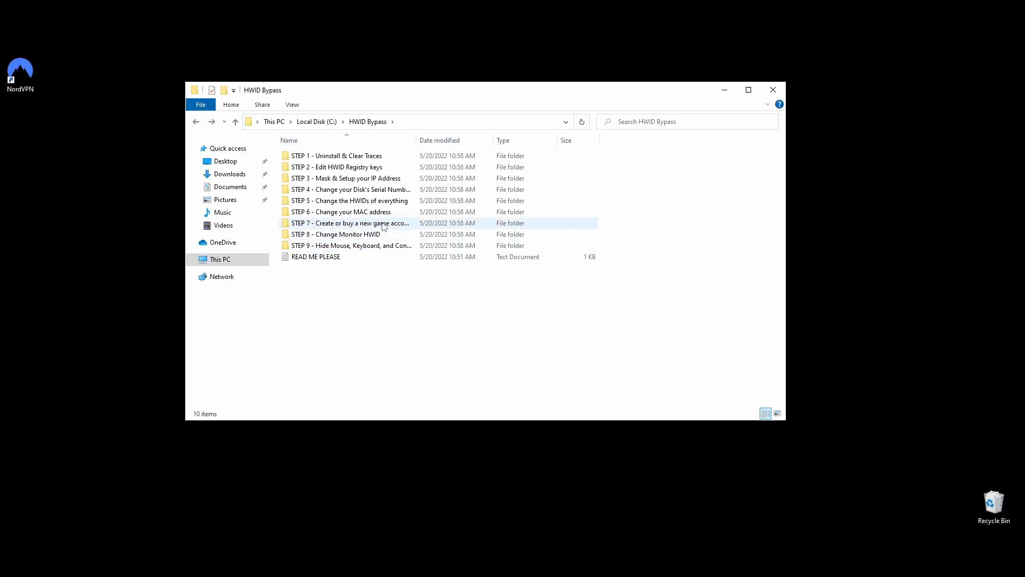
double_click(350, 200)
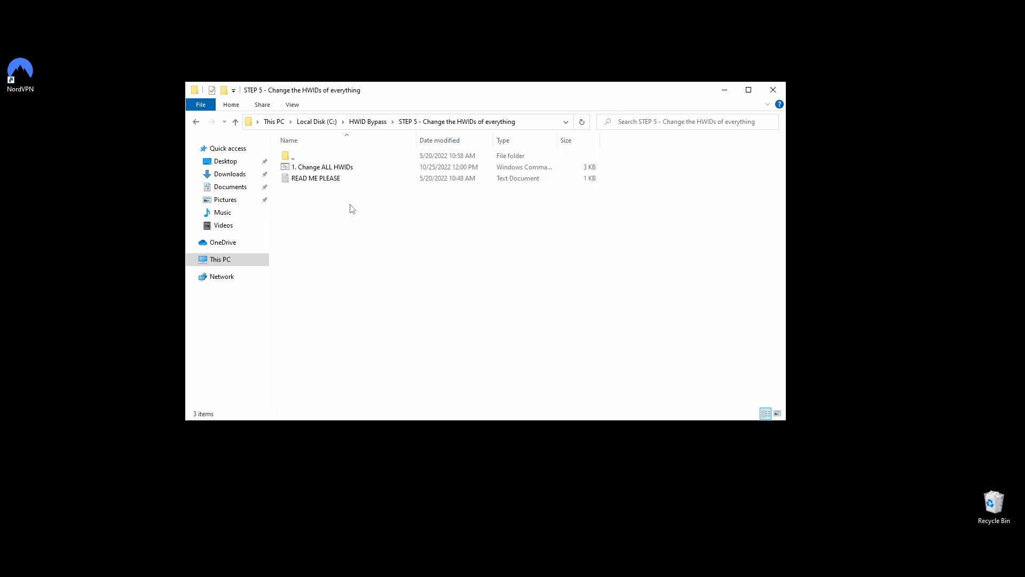
mouse_move(412, 213)
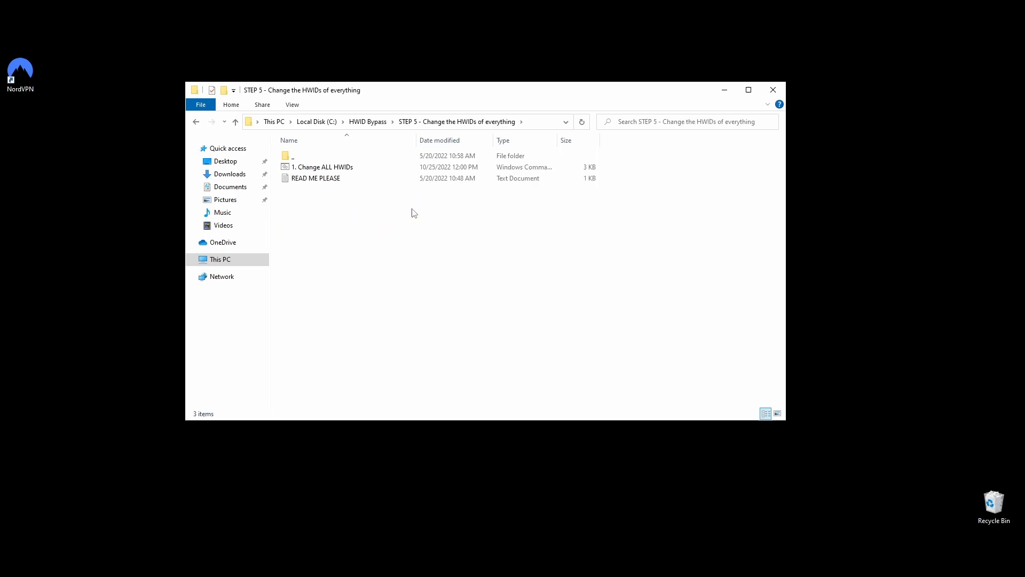
click(322, 166)
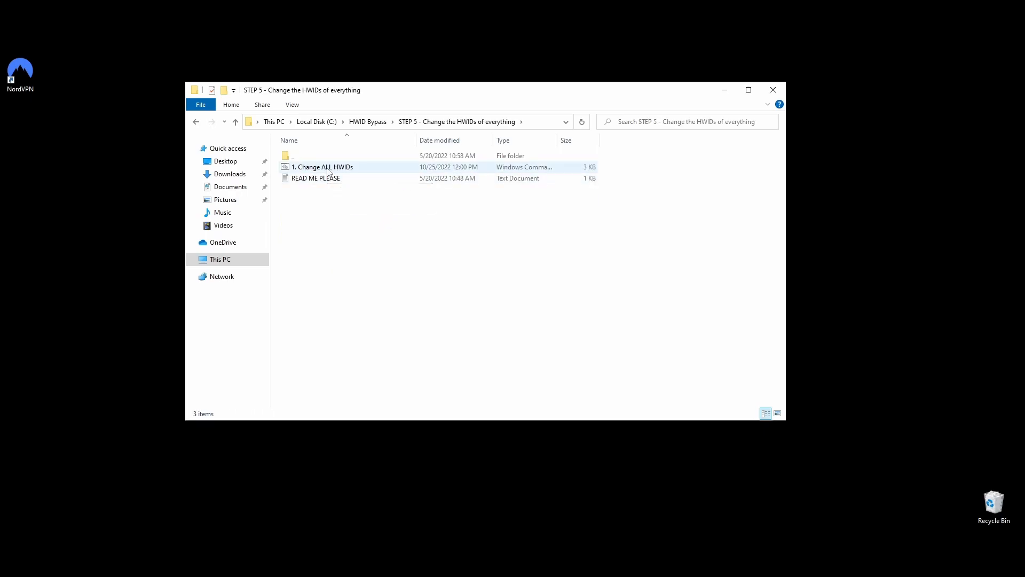
right_click(323, 167)
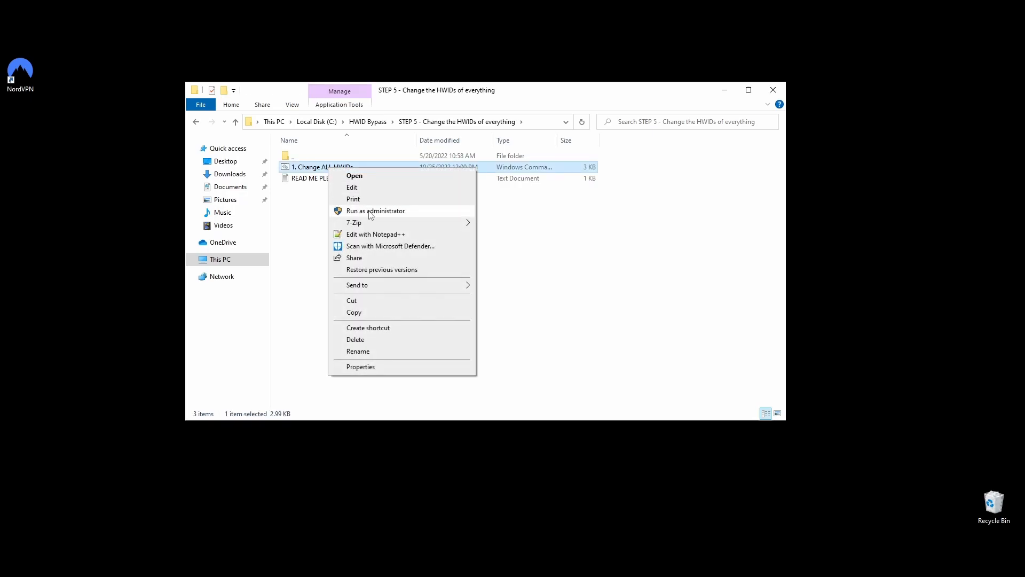
click(375, 210)
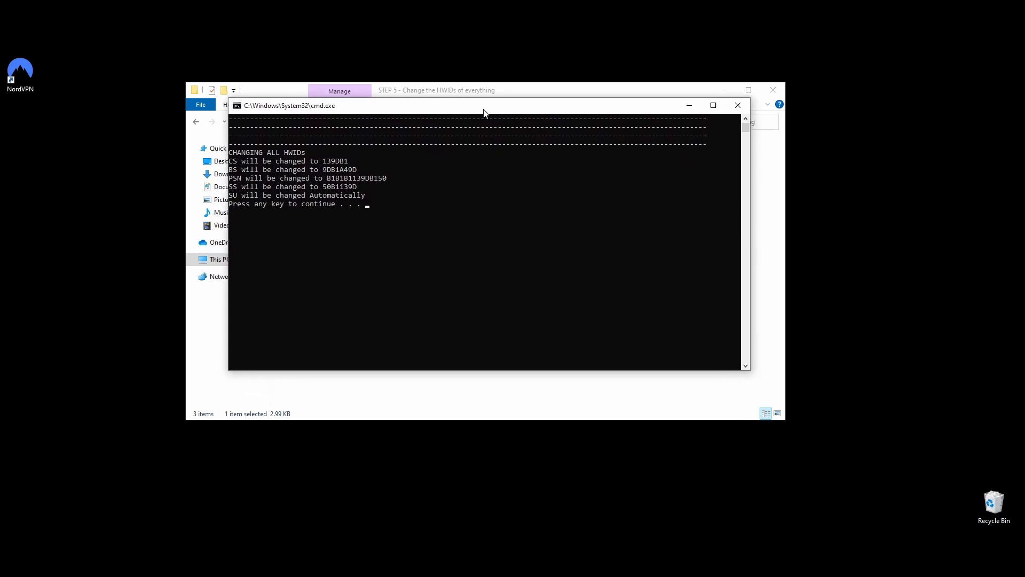
mouse_move(719, 85)
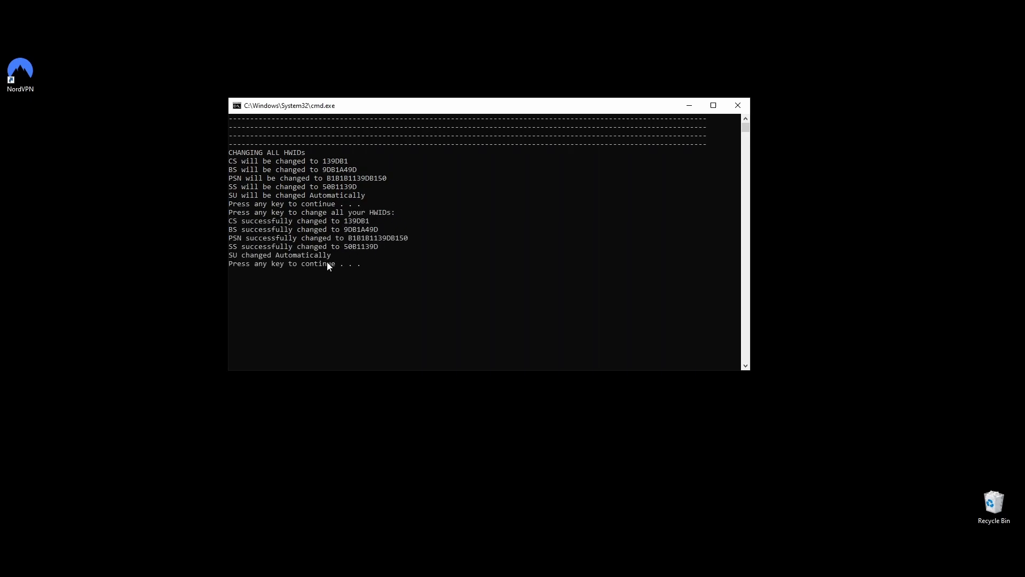
mouse_move(355, 279)
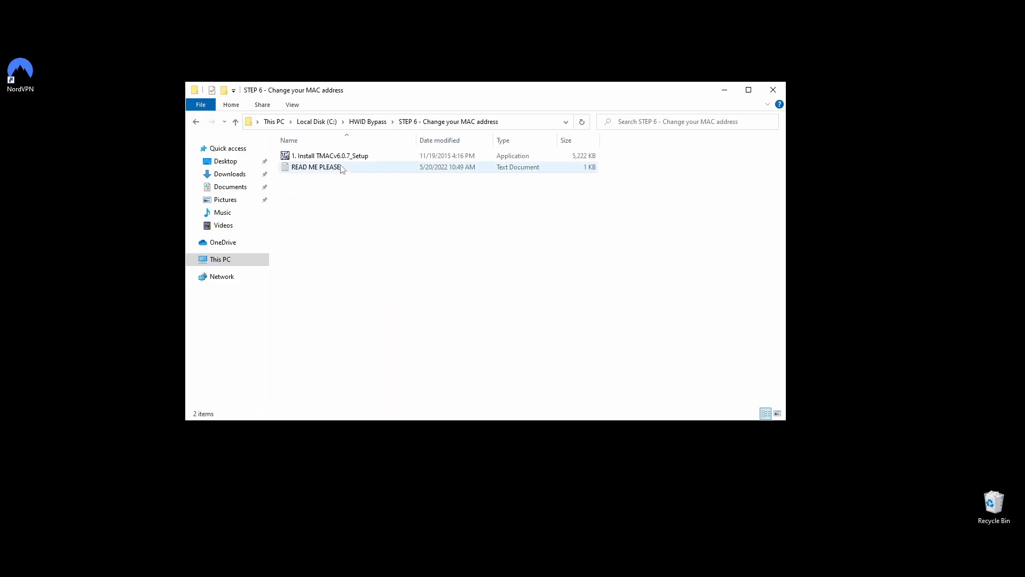
Install Technitium MAC Address Changer and launch it, dismissing the preset prompt
double_click(330, 156)
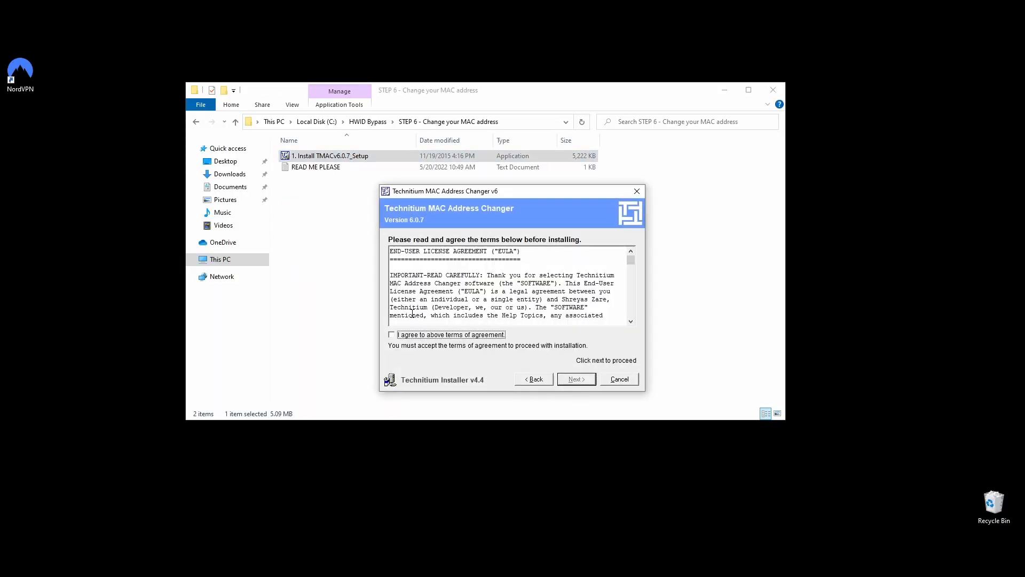
click(619, 378)
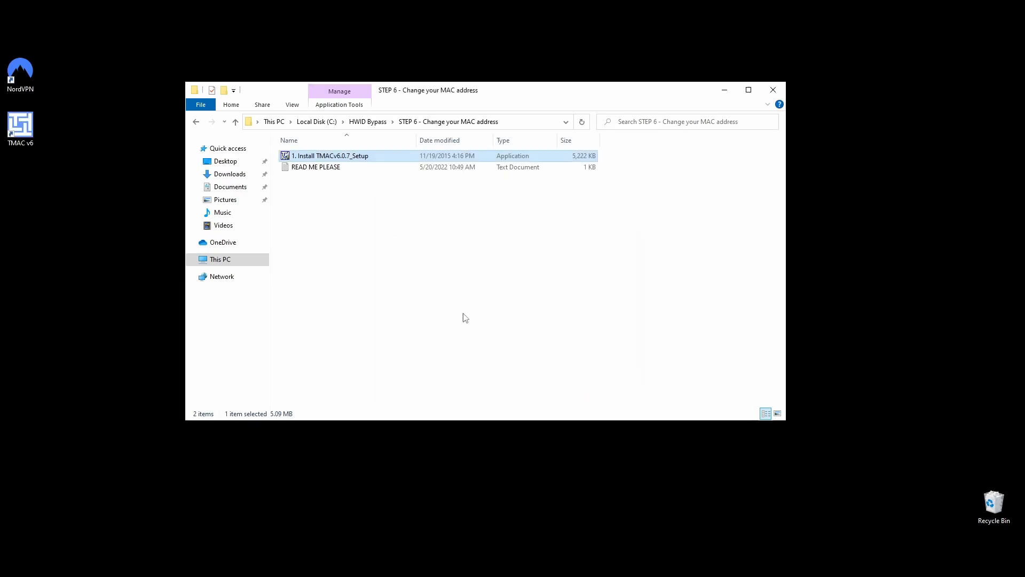
double_click(330, 156)
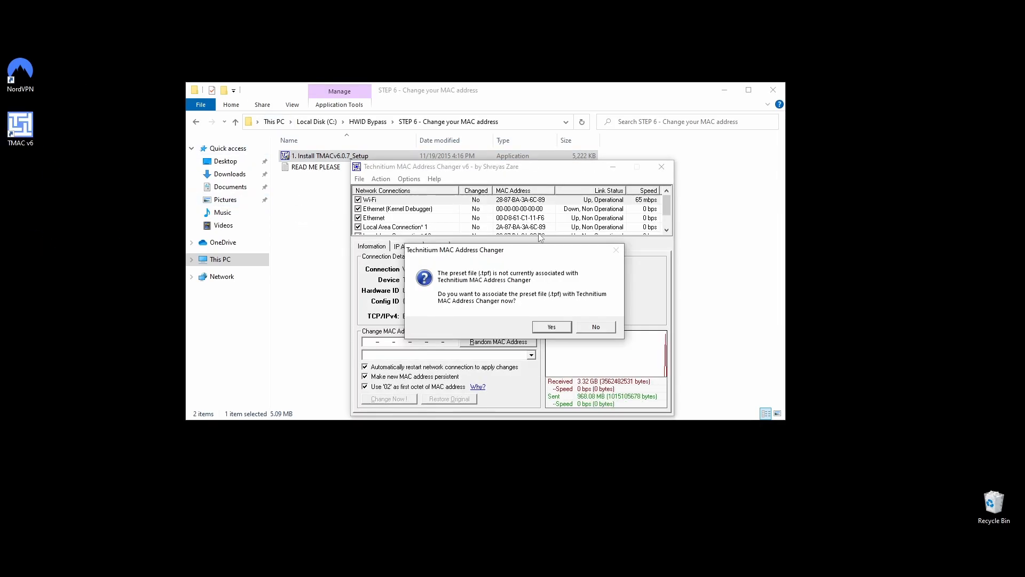
click(595, 326)
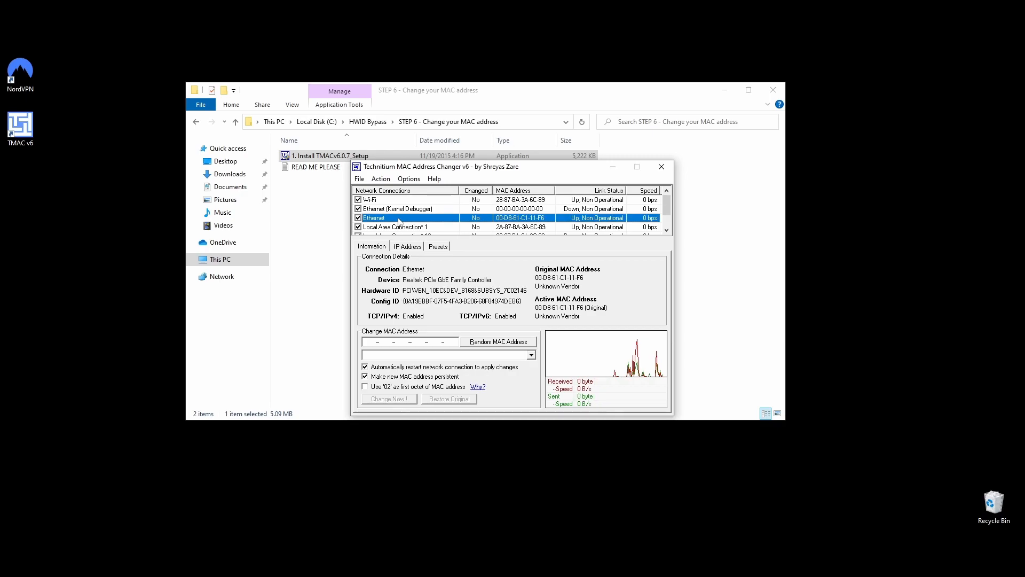
Give Ethernet the random MAC address E0-3F-49-71-F9-EA and apply it
click(497, 341)
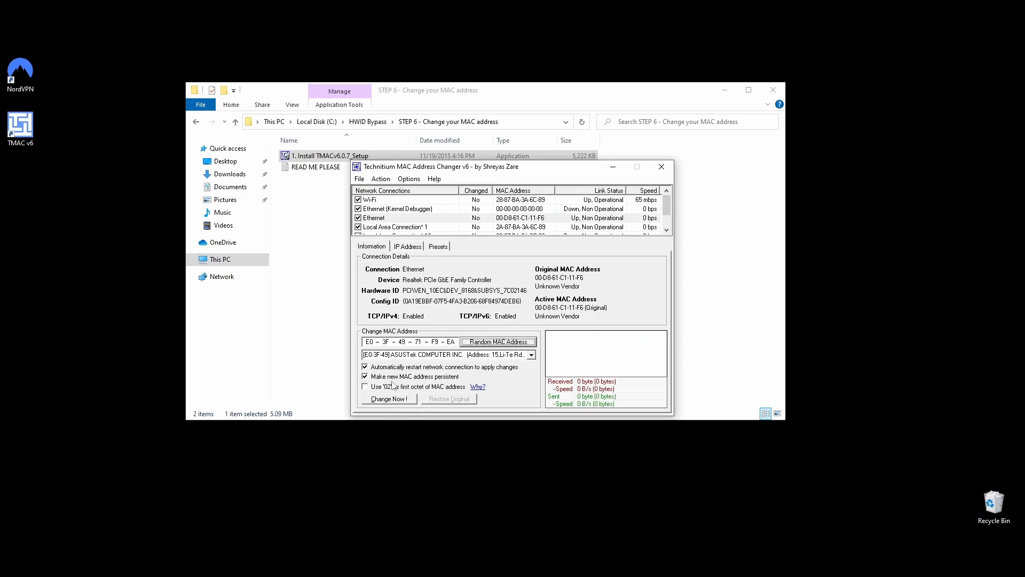
click(388, 399)
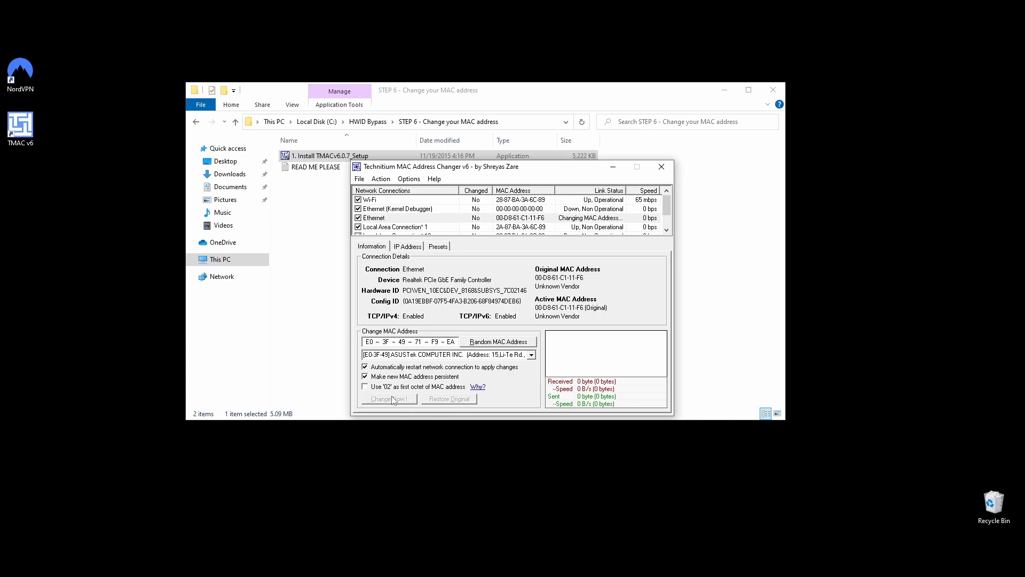
click(389, 398)
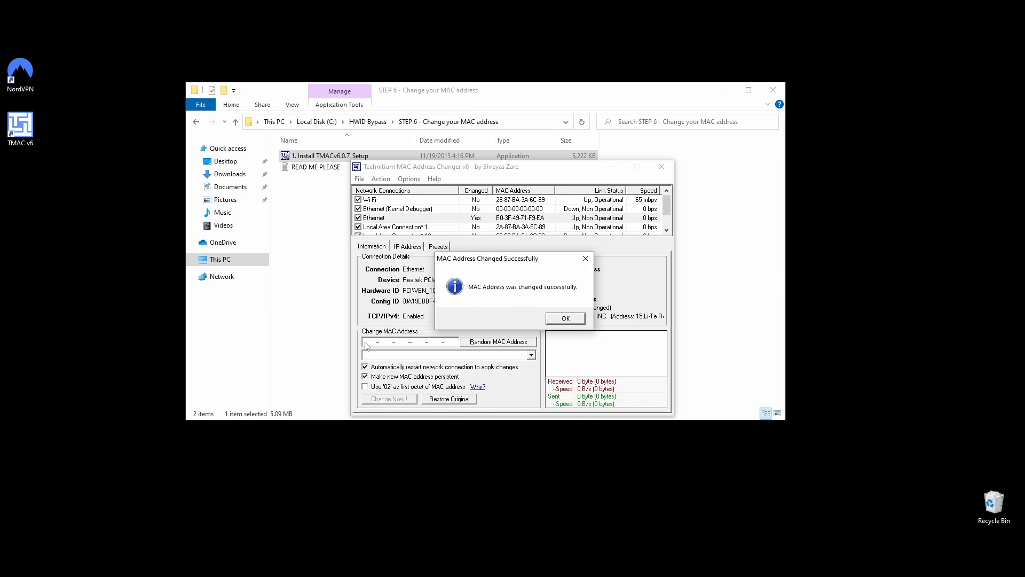
mouse_move(570, 295)
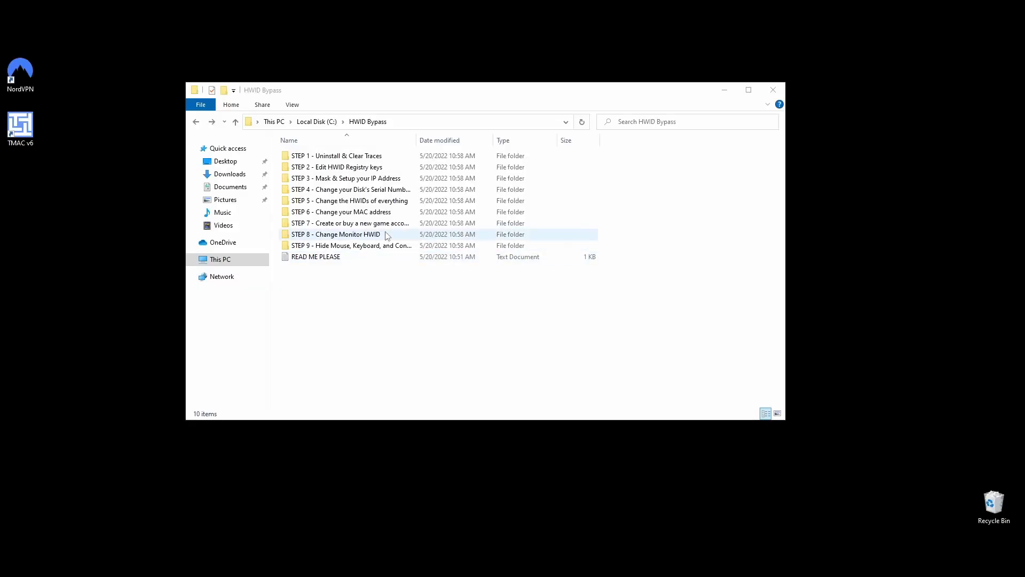
View the MMOGA and MmoGah account sites from the STEP 7 shortcuts, then return to HWID Bypass
double_click(352, 224)
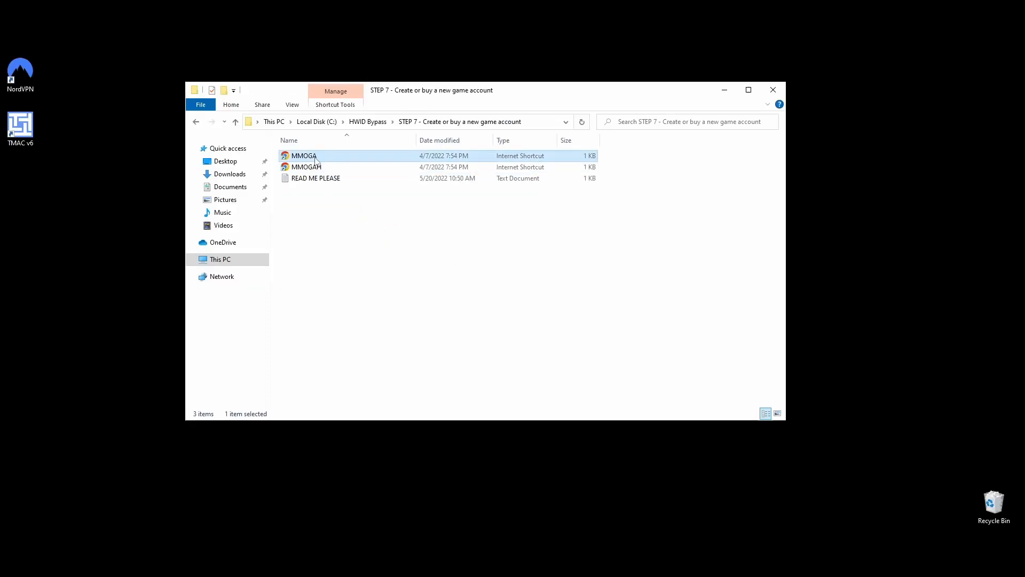
double_click(304, 156)
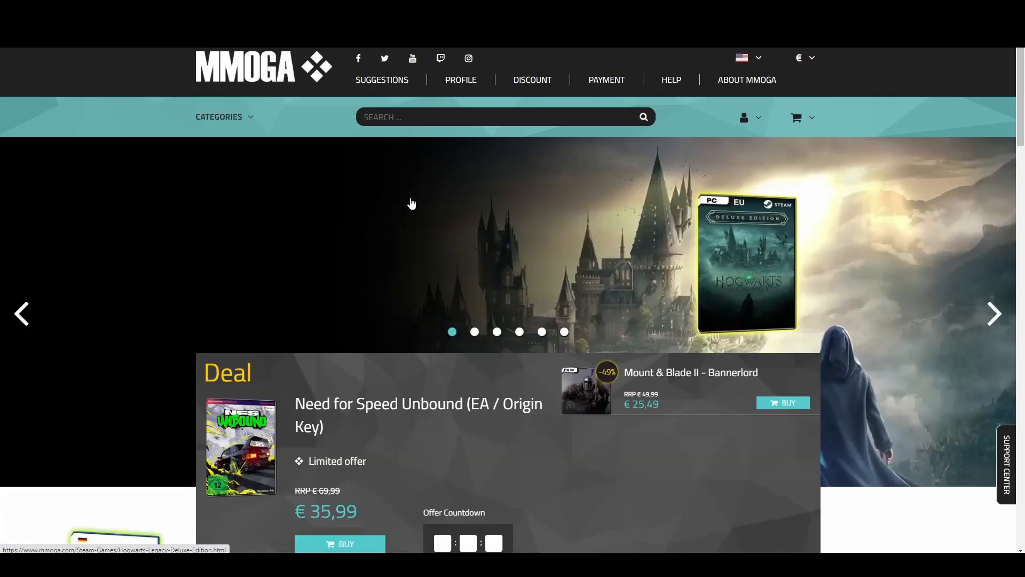
click(224, 116)
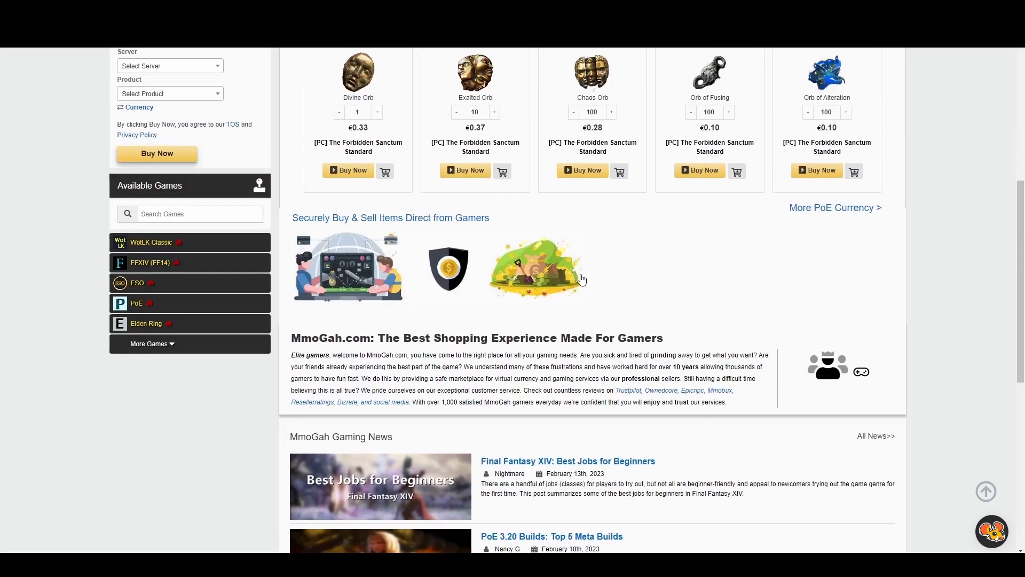
click(379, 67)
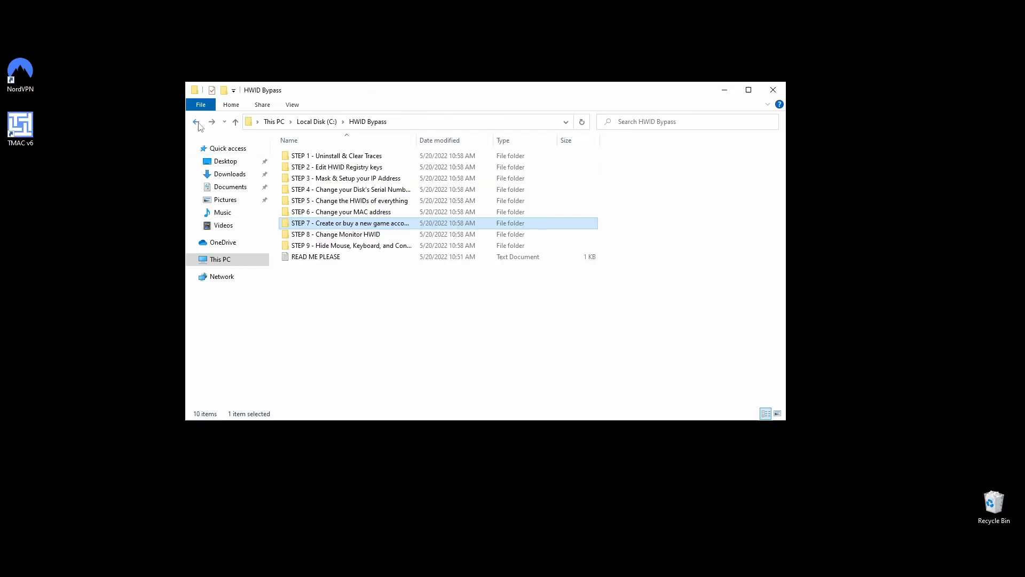
Enter the STEP 8 - Change Monitor HWID folder and select the CRU application
click(358, 339)
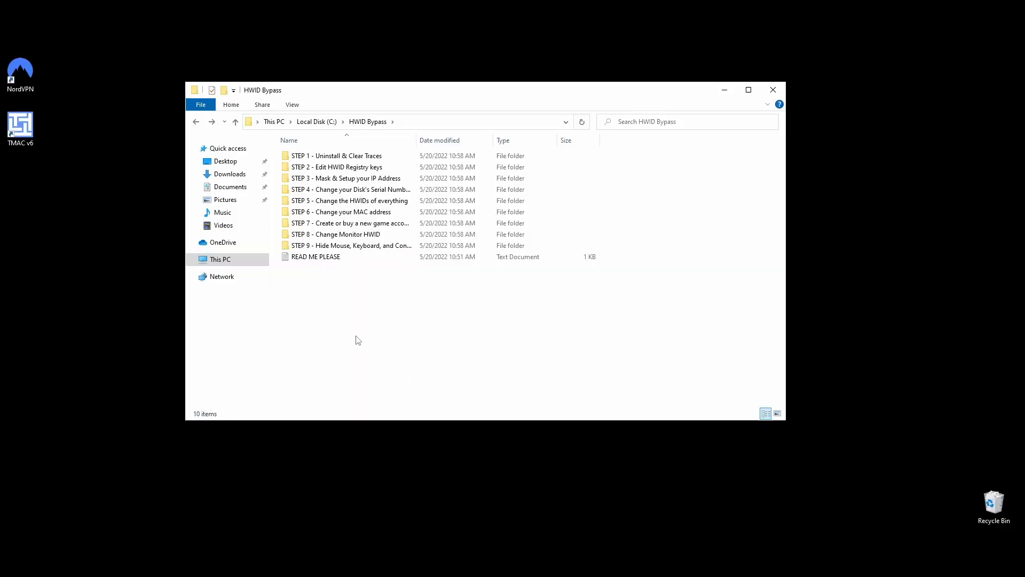
double_click(335, 234)
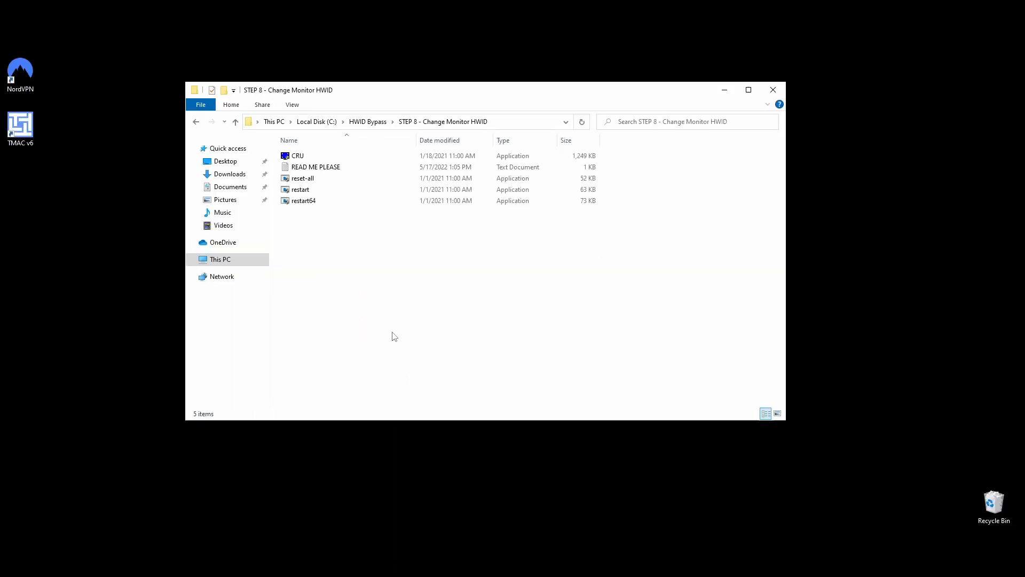
click(298, 156)
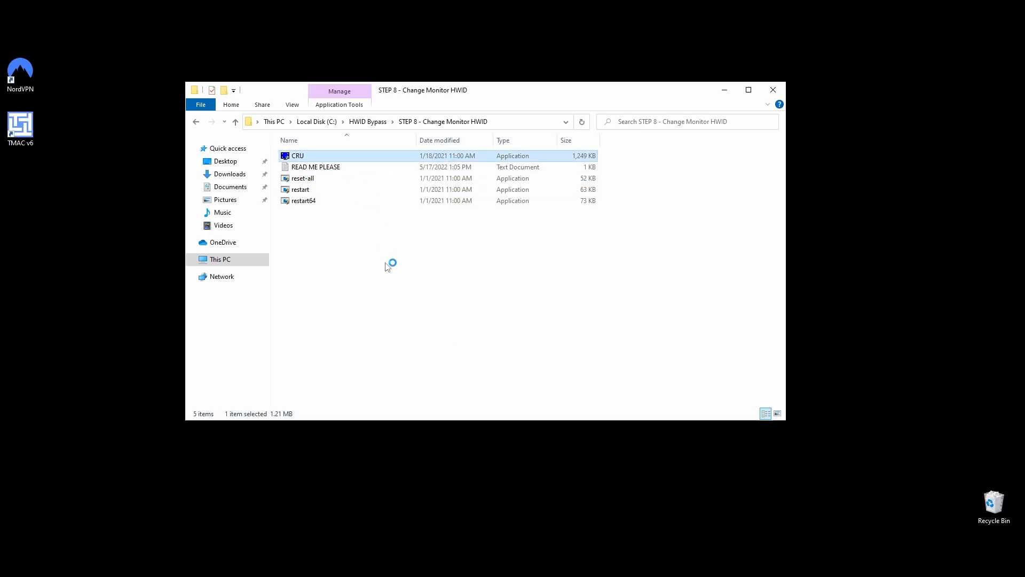
In CRU, append '1' to the AOC monitor's ID serial number and confirm it
double_click(298, 156)
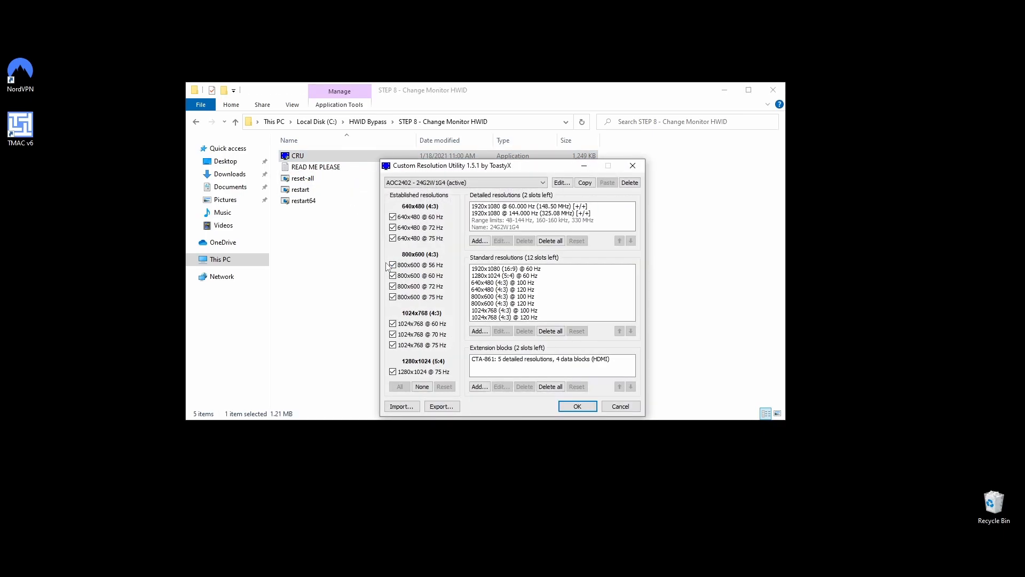
mouse_move(381, 235)
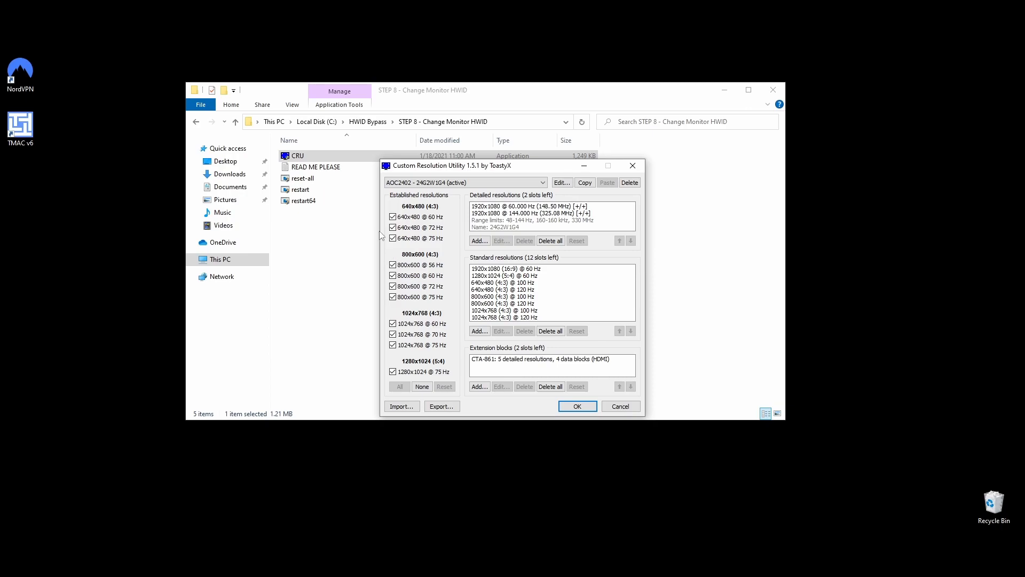
click(561, 183)
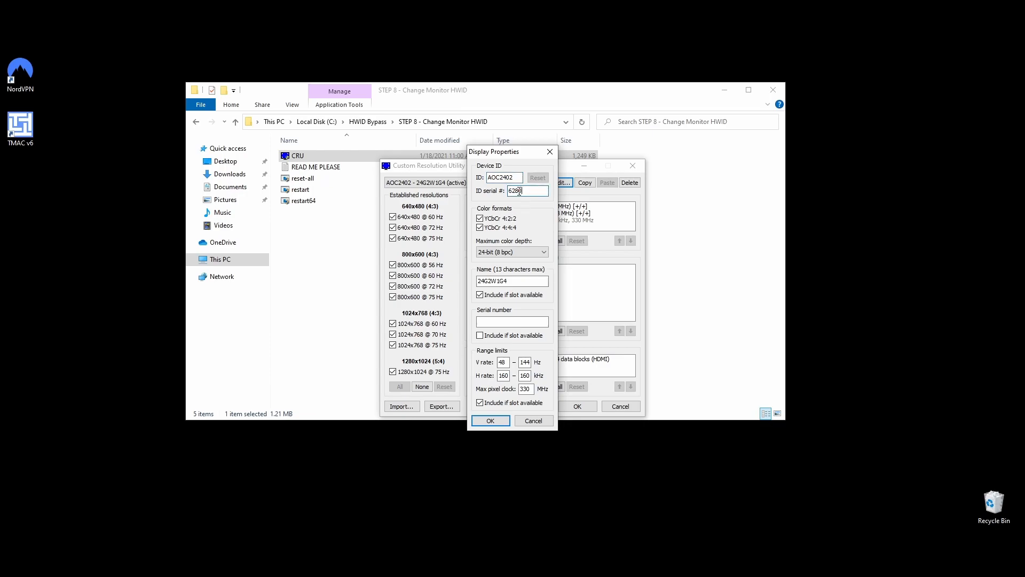
text(1)
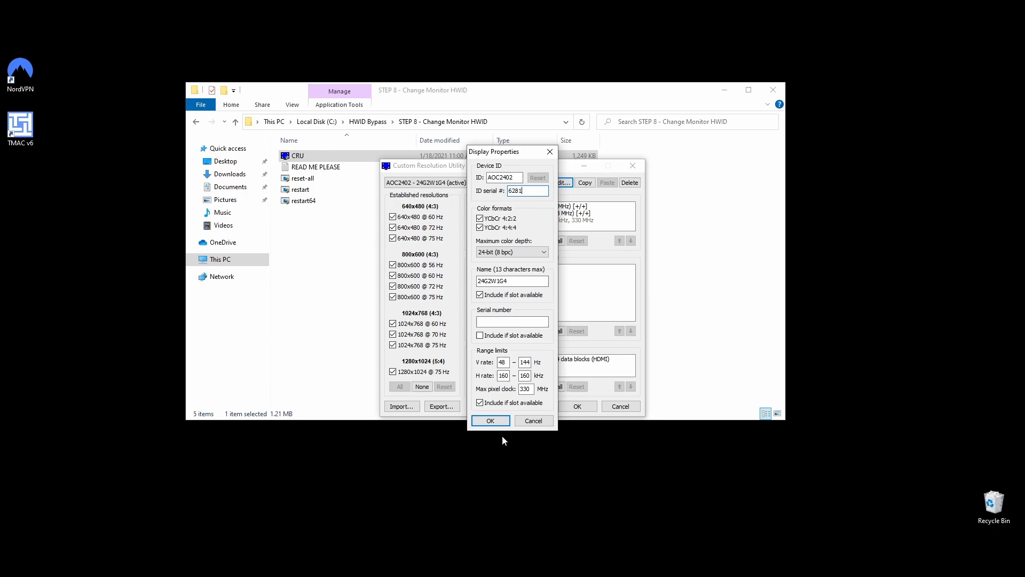
click(490, 421)
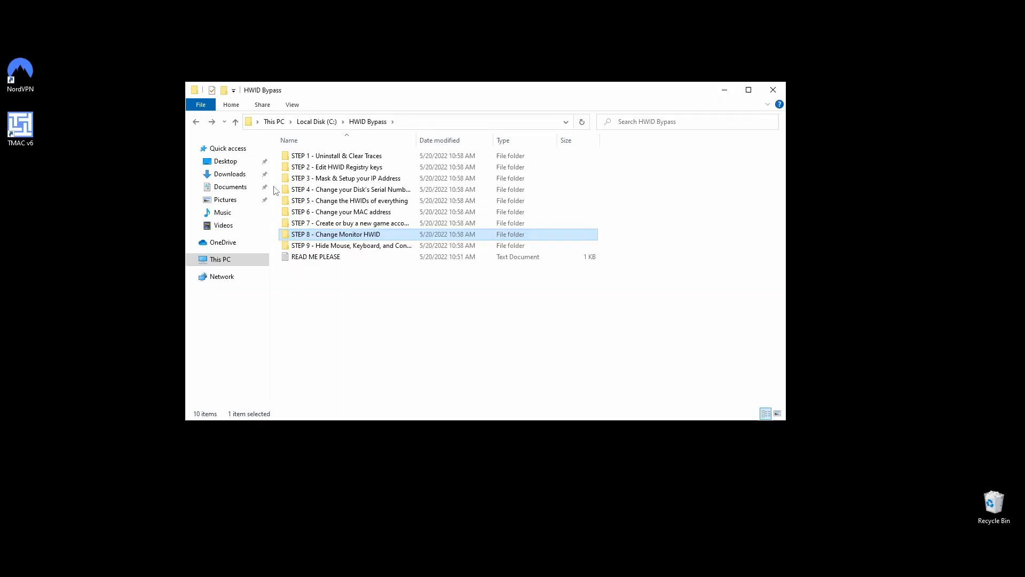
Launch USBDeview from STEP 9 and open the BenQ ZOWIE Gaming Mouse's key in RegEdit
double_click(352, 246)
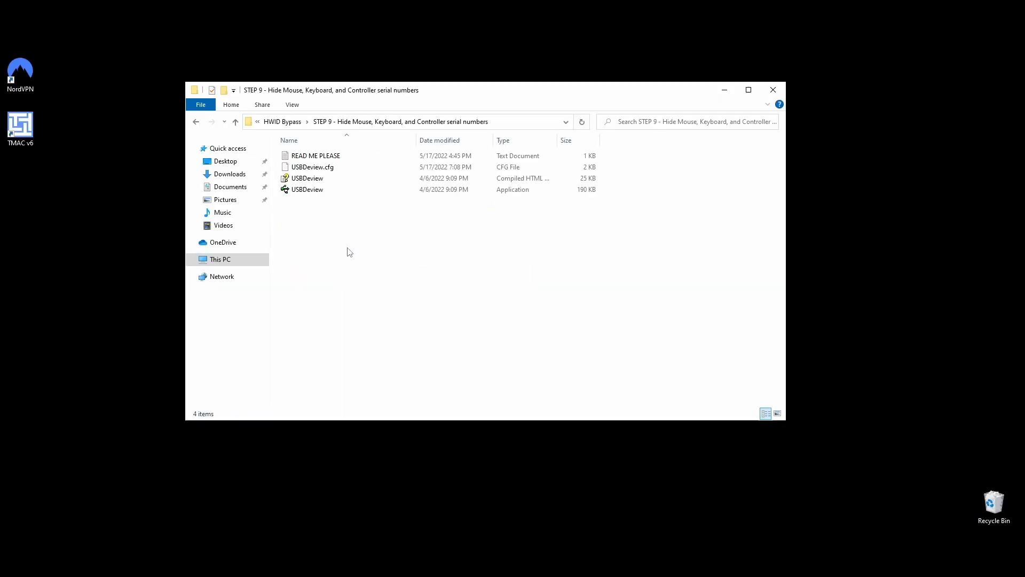
double_click(307, 189)
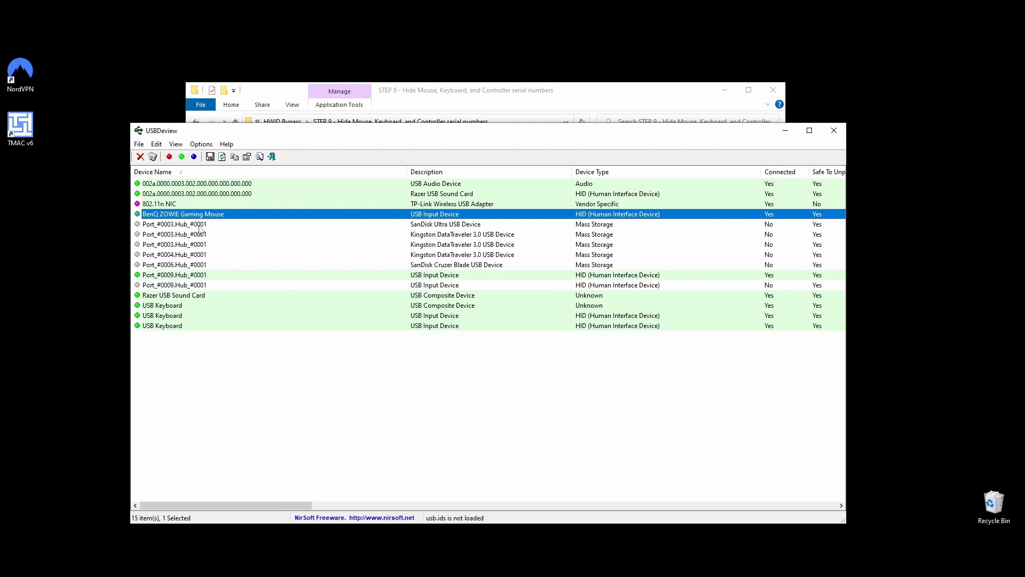
mouse_move(211, 295)
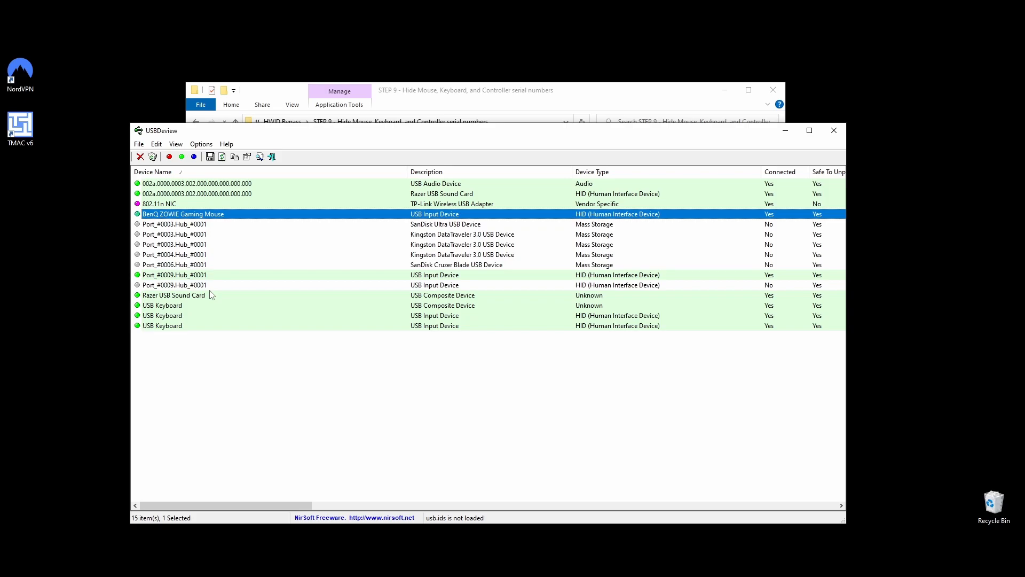
right_click(182, 214)
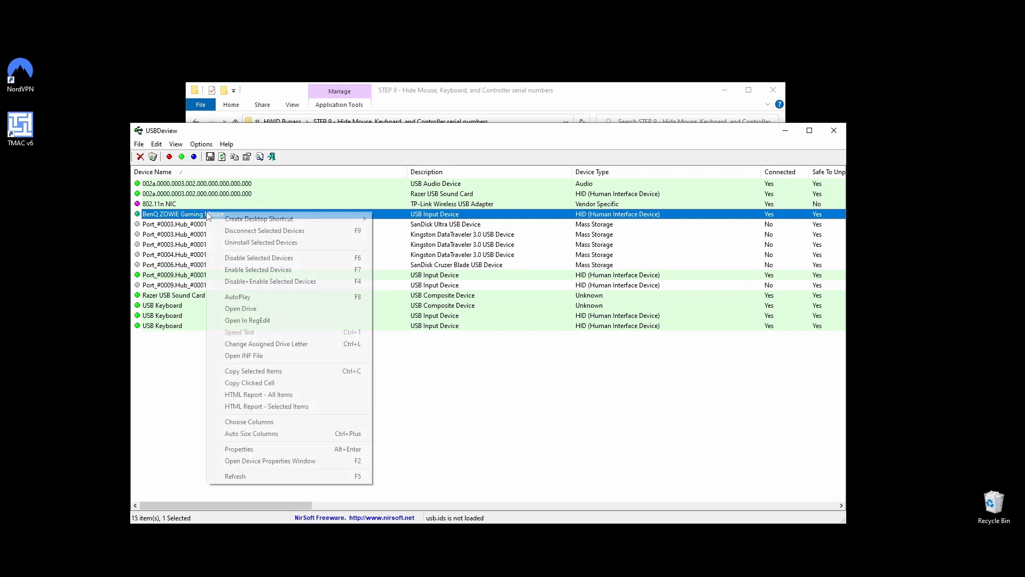
mouse_move(446, 353)
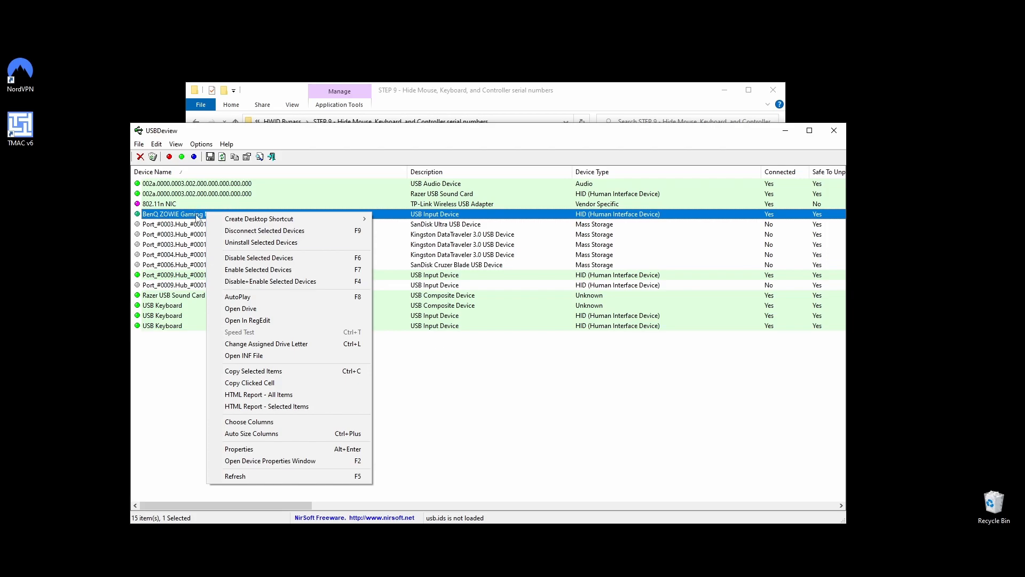
click(238, 449)
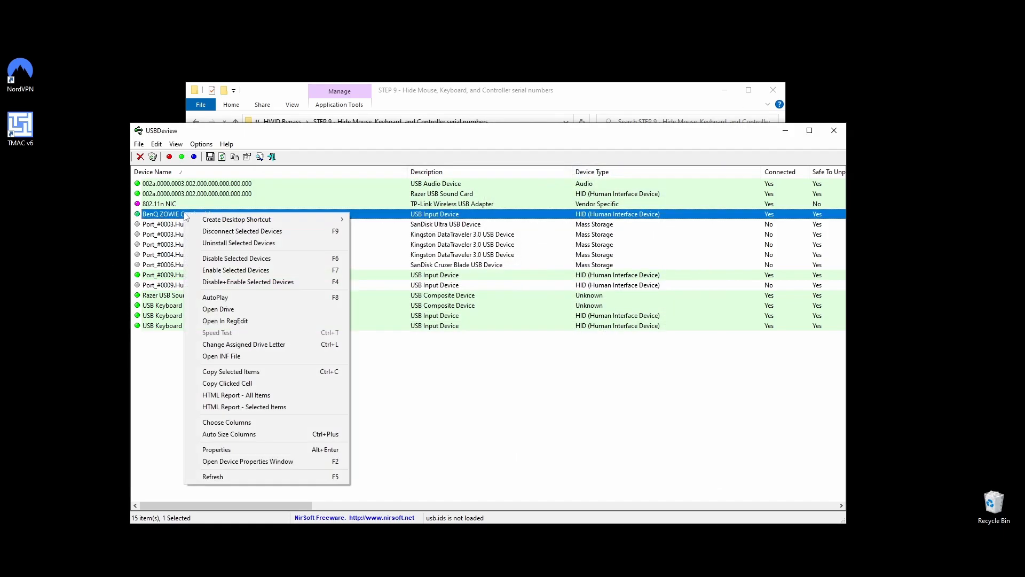
click(225, 321)
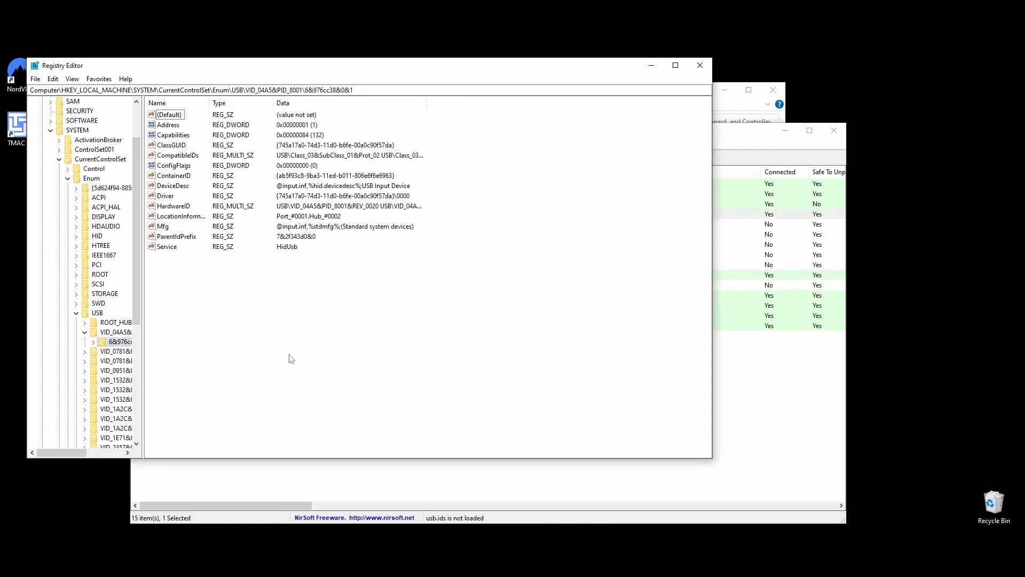
Set Deny Read for ALL APPLICATION PACKAGES on the mouse's device key and confirm the warning
right_click(115, 342)
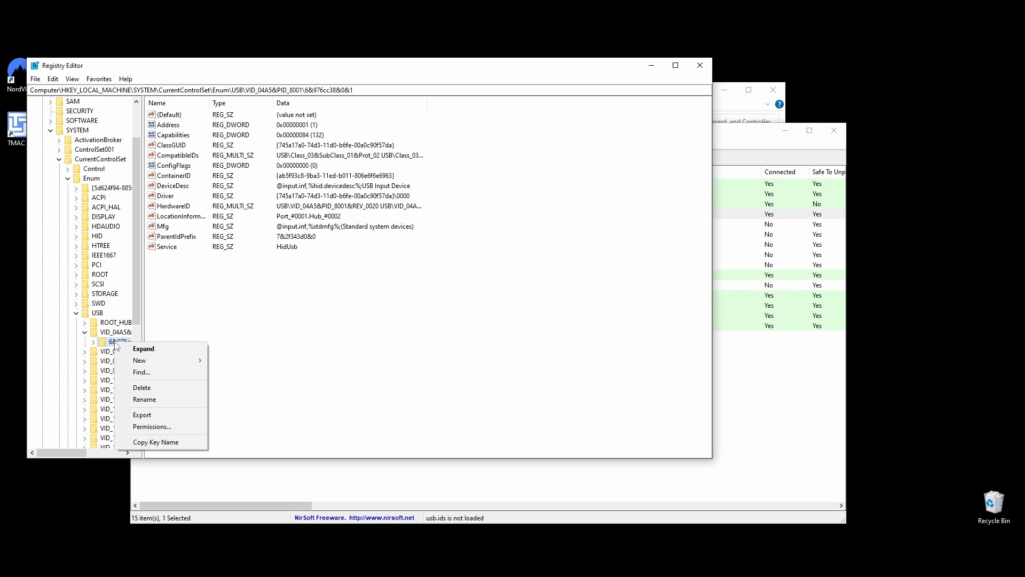
click(152, 427)
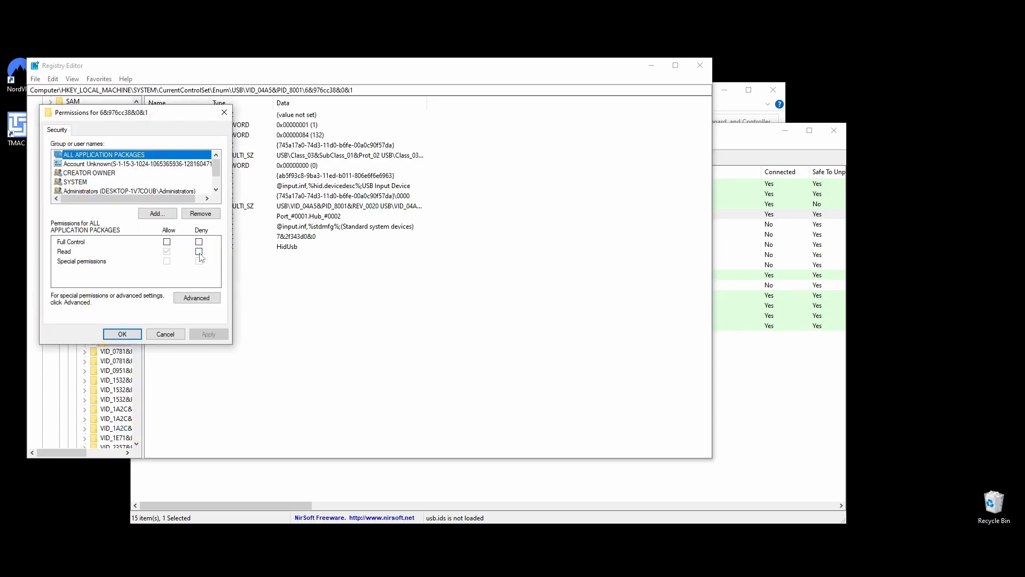
click(208, 334)
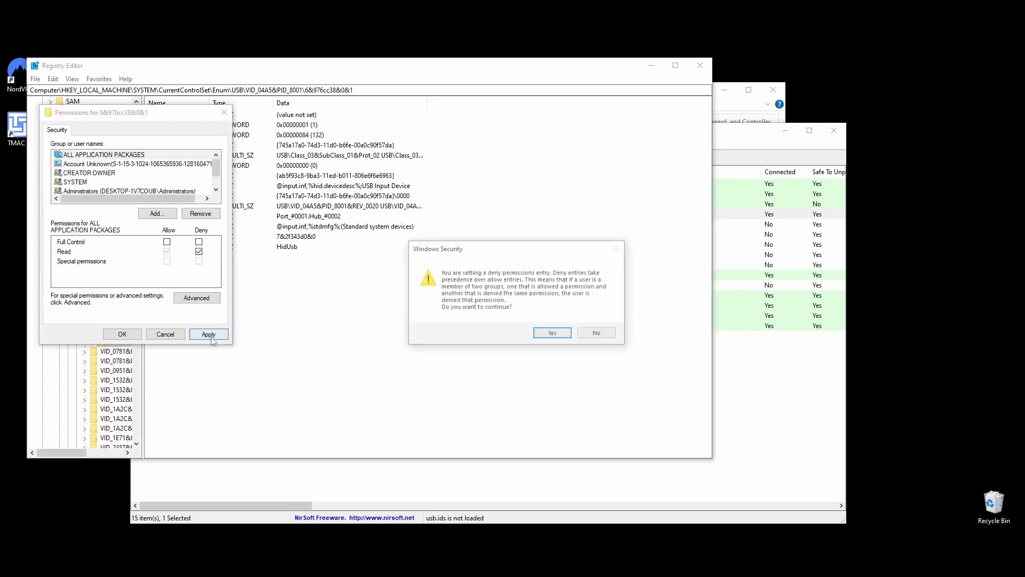
click(551, 332)
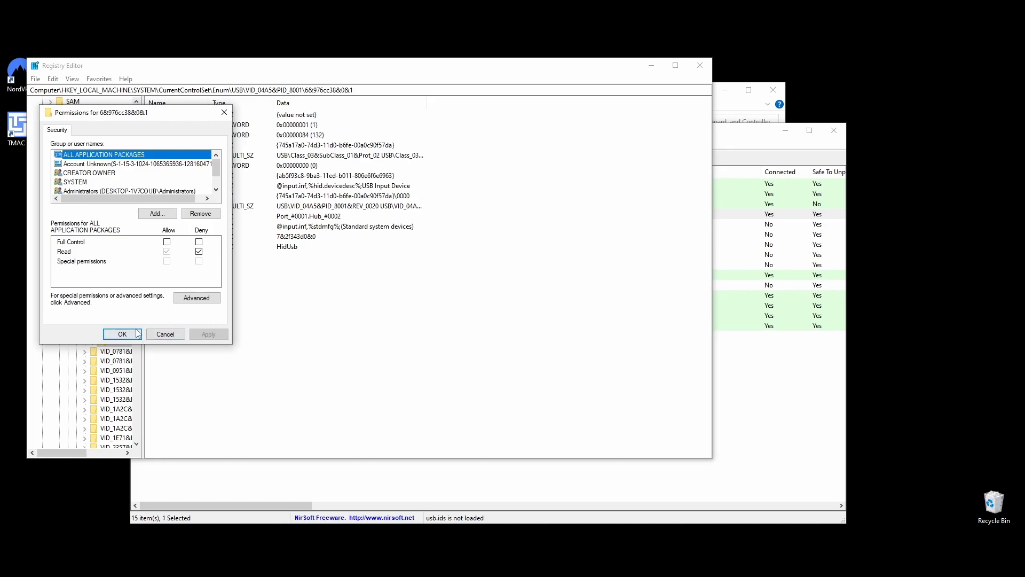
click(122, 334)
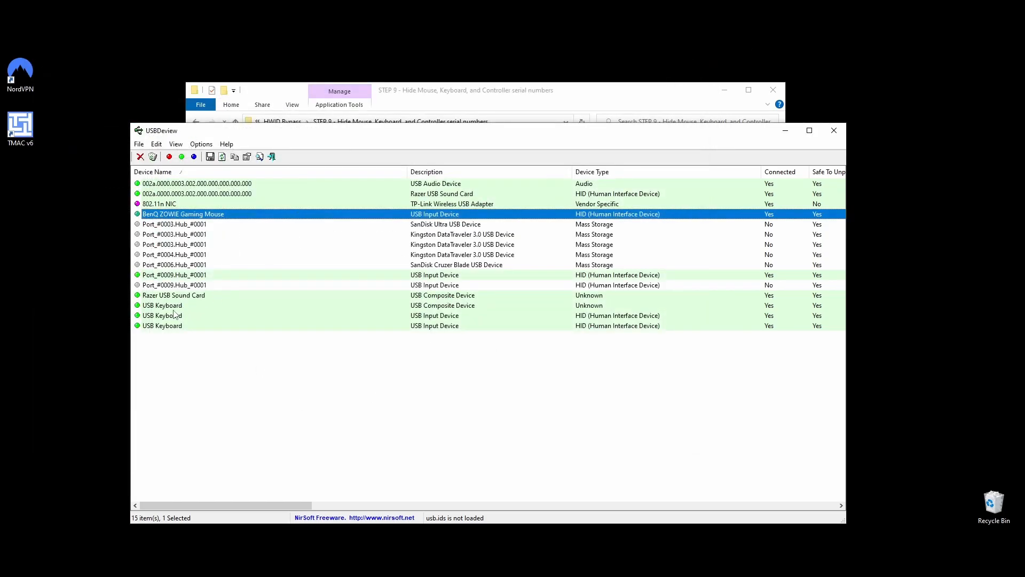
mouse_move(205, 362)
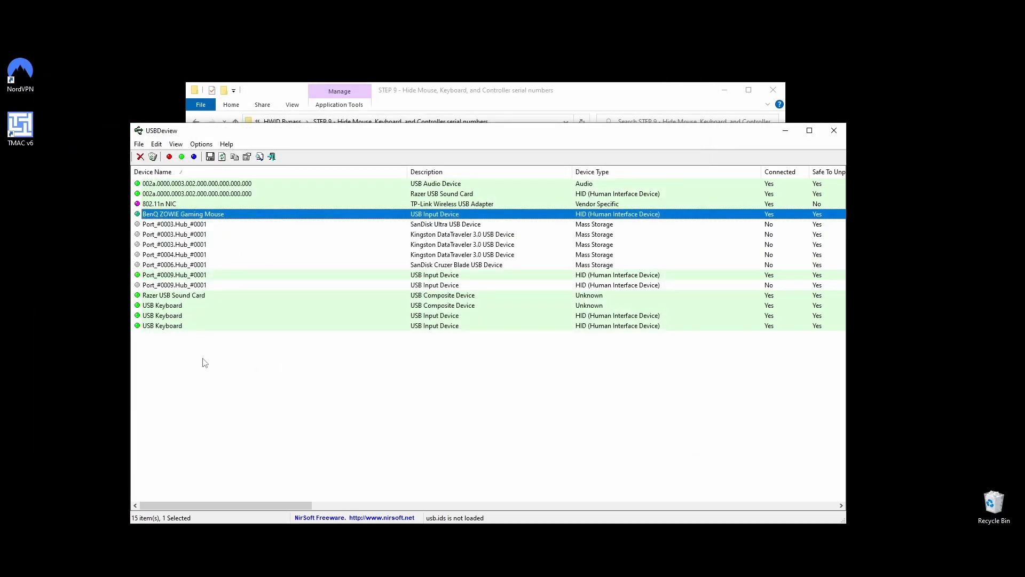
right_click(161, 306)
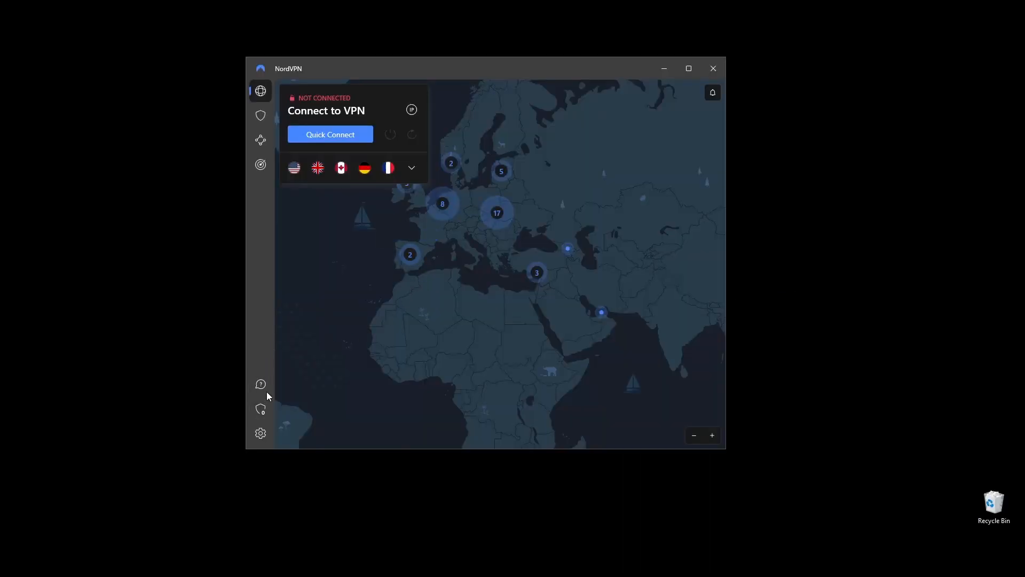
Enable the Internet Kill Switch in NordVPN settings and return to the server list
click(412, 168)
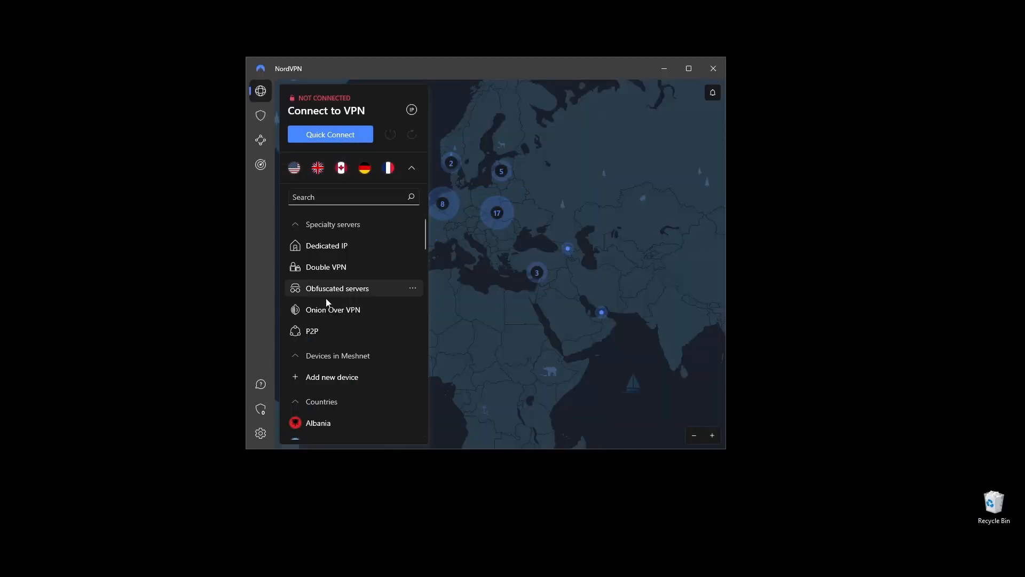
click(261, 432)
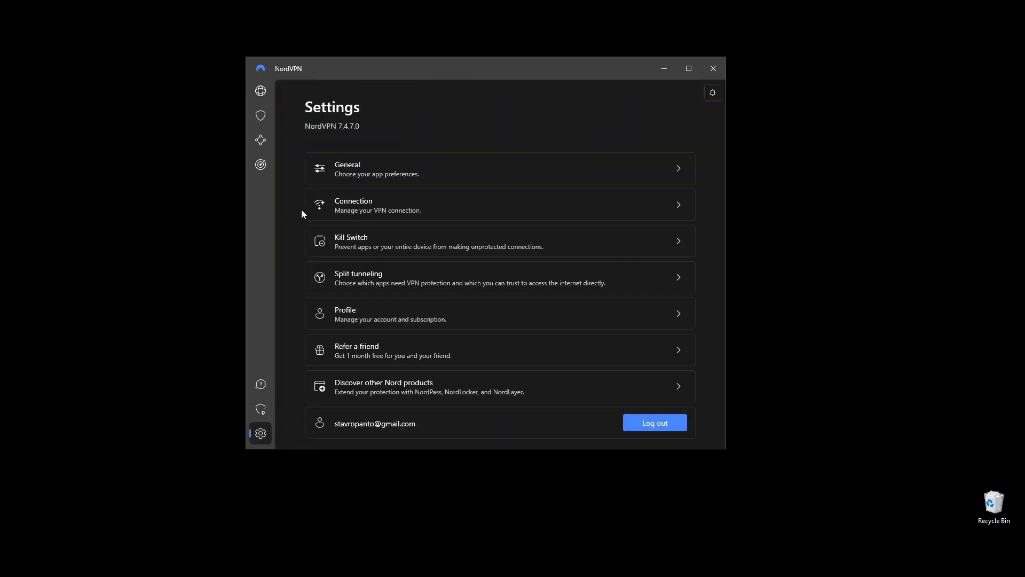
click(500, 240)
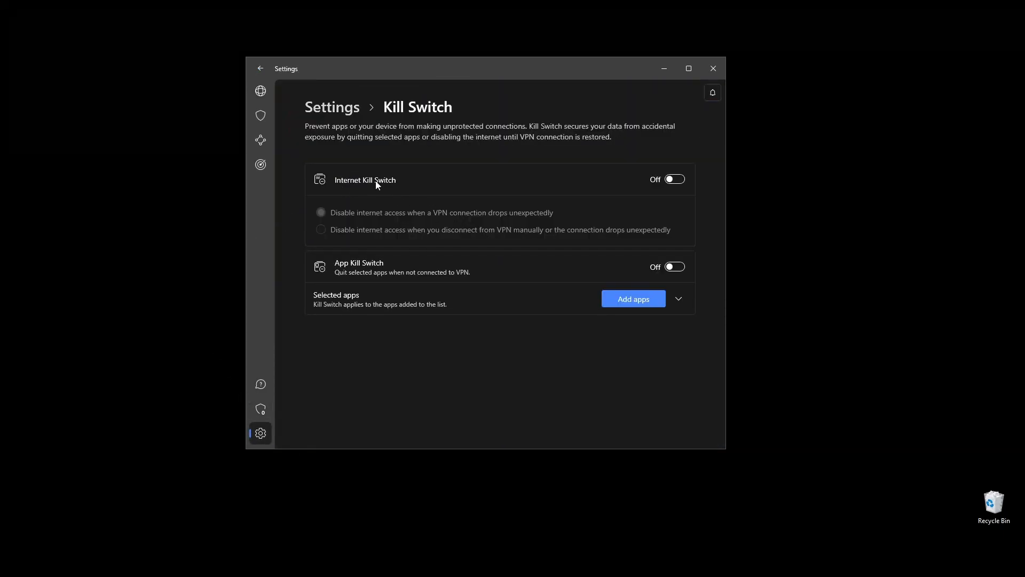
mouse_move(622, 179)
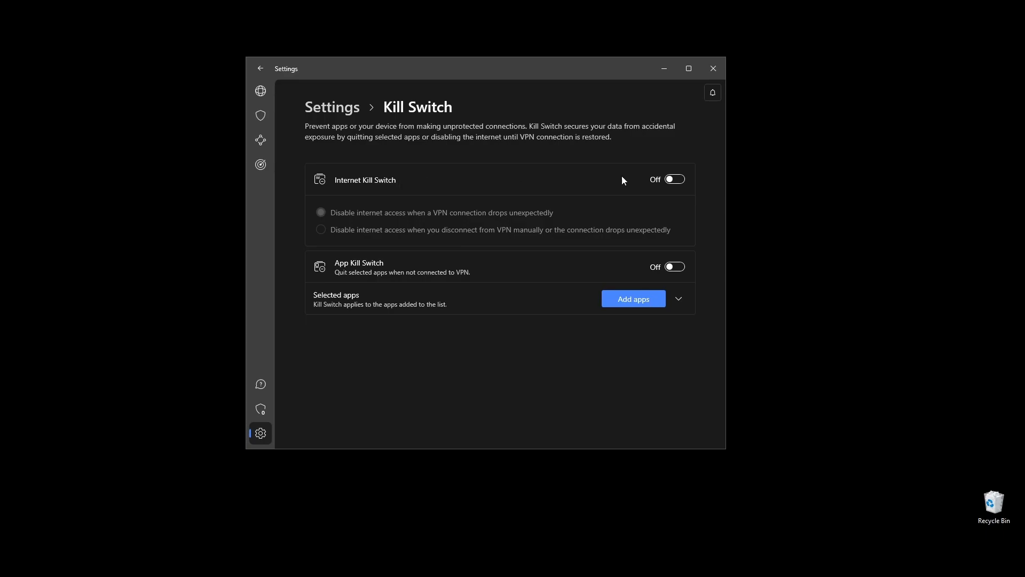
click(675, 178)
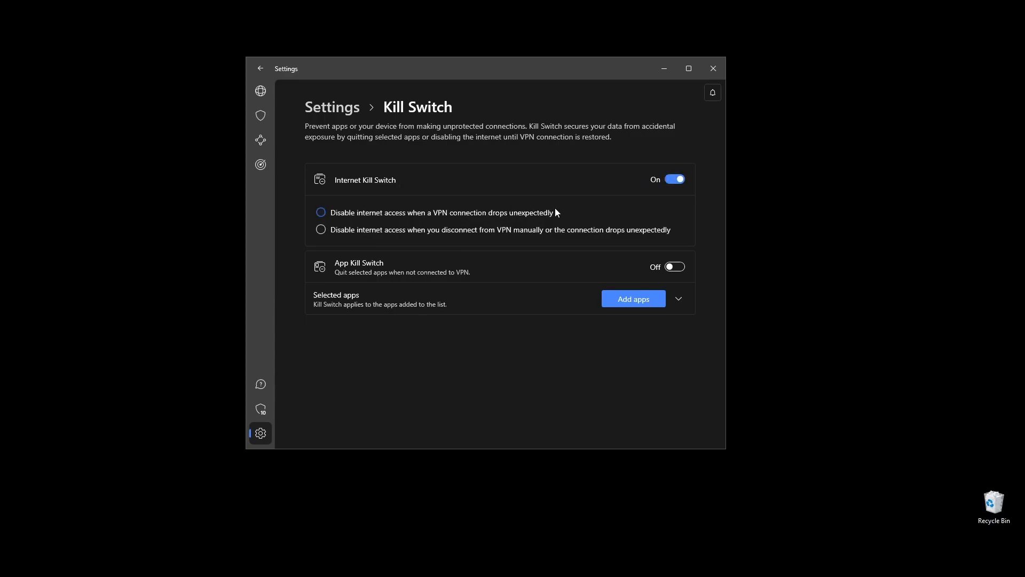
mouse_move(407, 215)
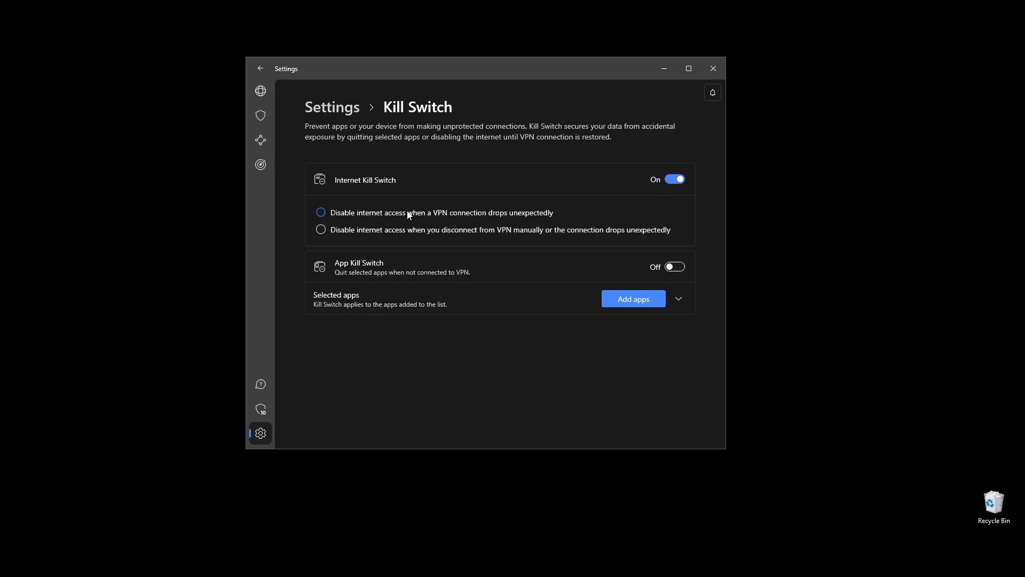
click(261, 90)
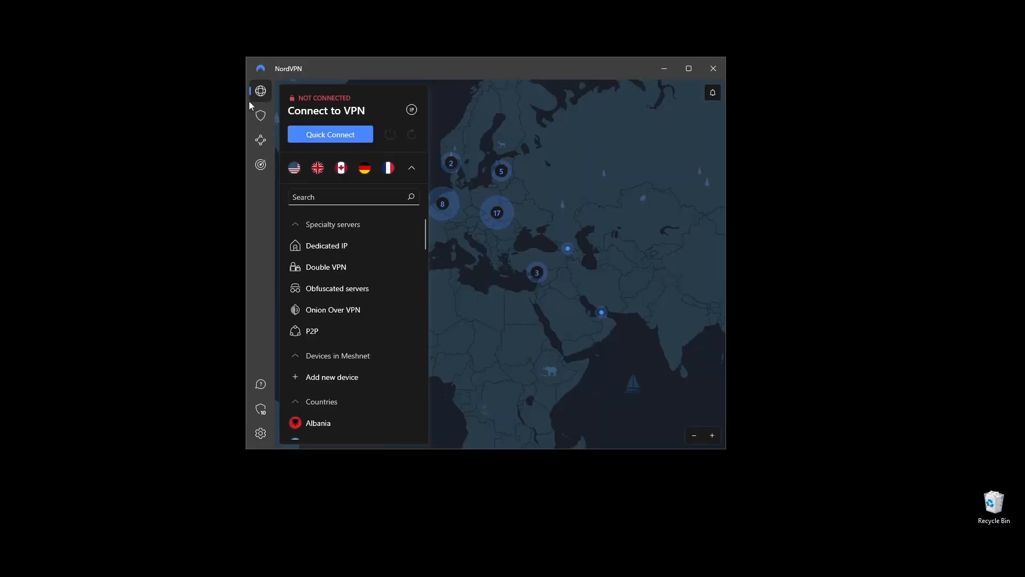
mouse_move(377, 260)
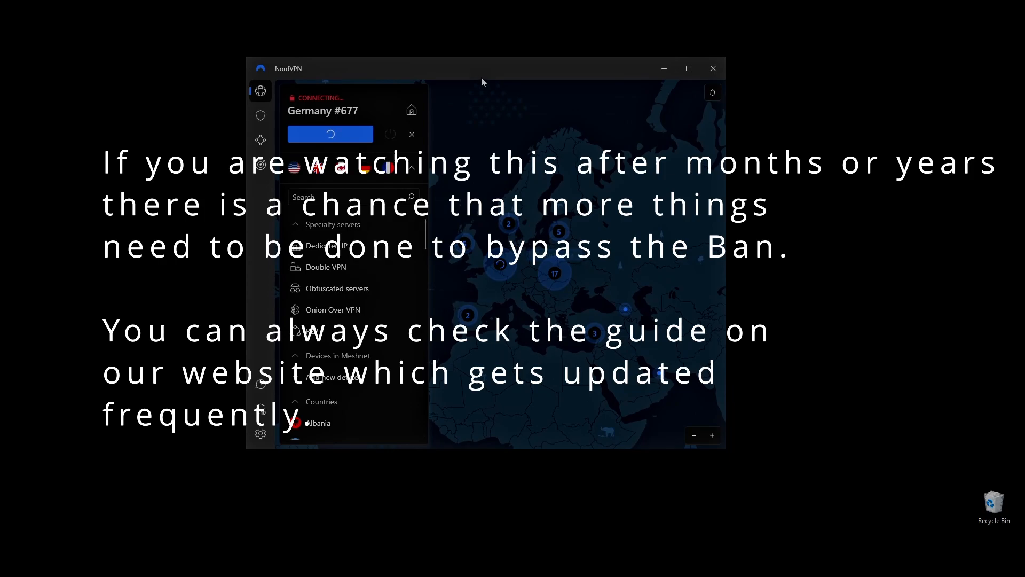
mouse_move(574, 482)
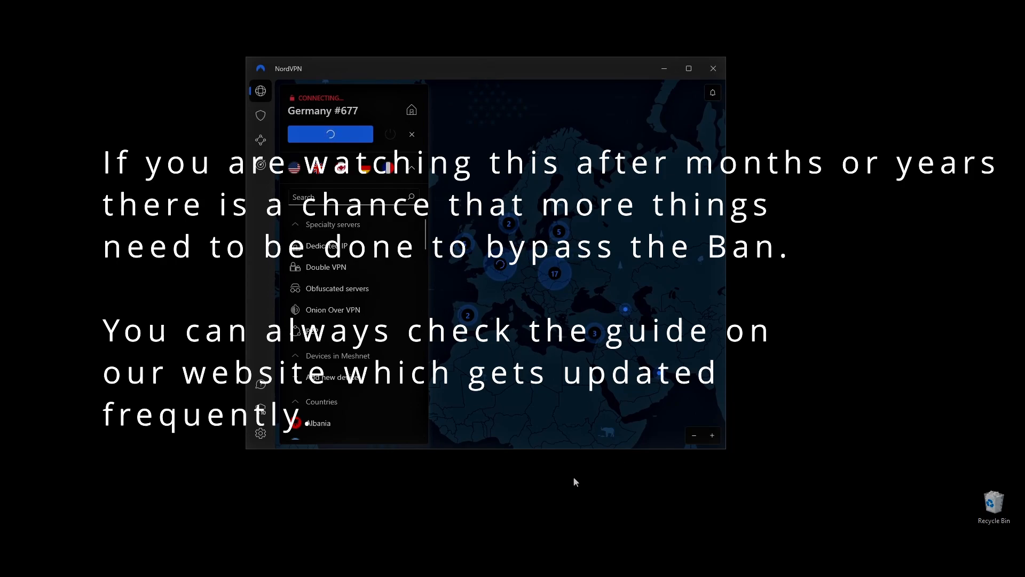